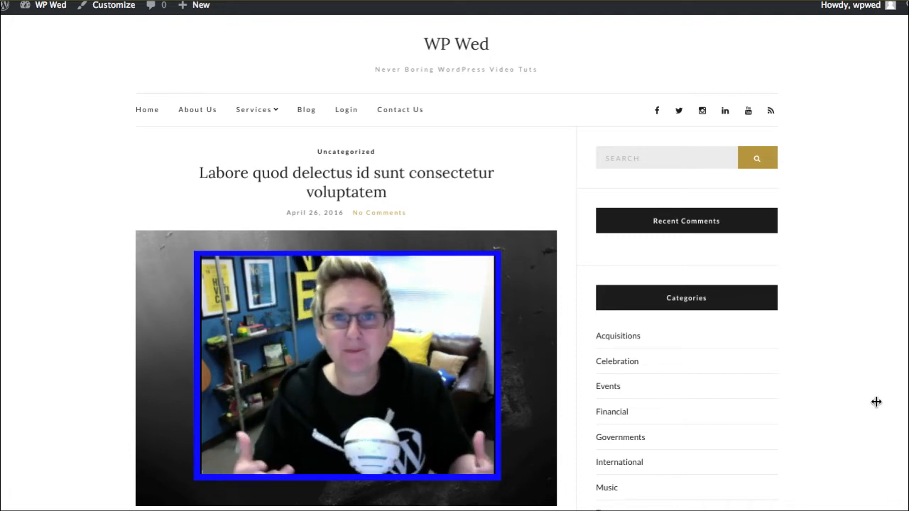
{"action": "mouse_move", "coordinate": [815, 392]}
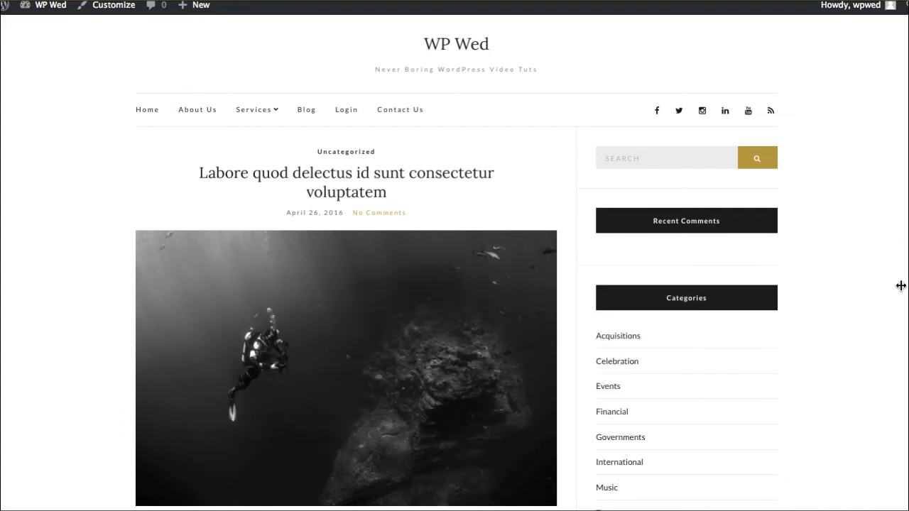
{"action": "mouse_move", "coordinate": [522, 146]}
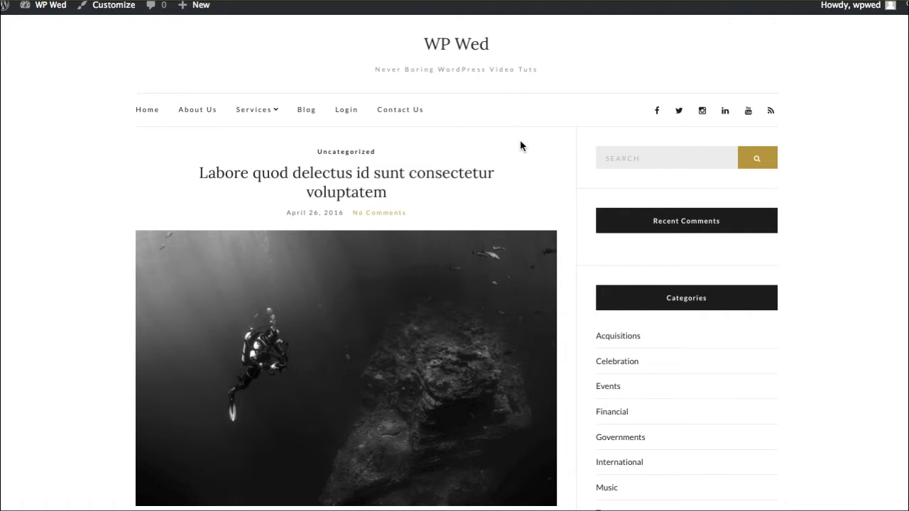
Scroll down through the Visual Composer CodeCanyon listing, then back up slightly.
{"action": "scroll", "scroll_direction": "down", "scroll_amount": 3}
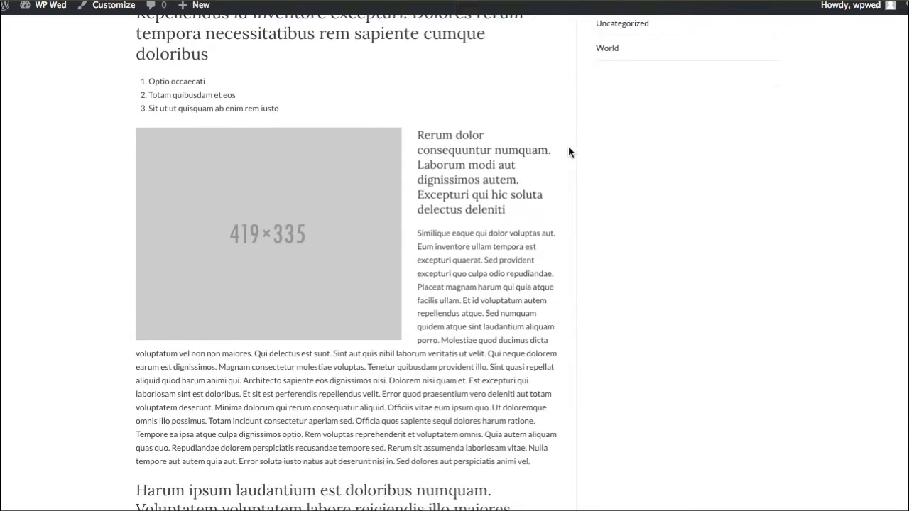
{"action": "scroll", "scroll_direction": "down", "scroll_amount": 3}
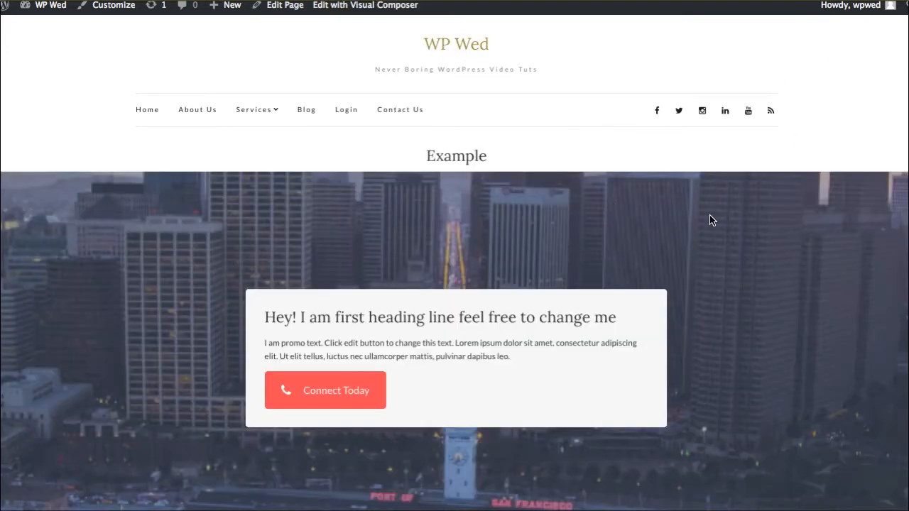
{"action": "scroll", "scroll_direction": "down", "scroll_amount": 3}
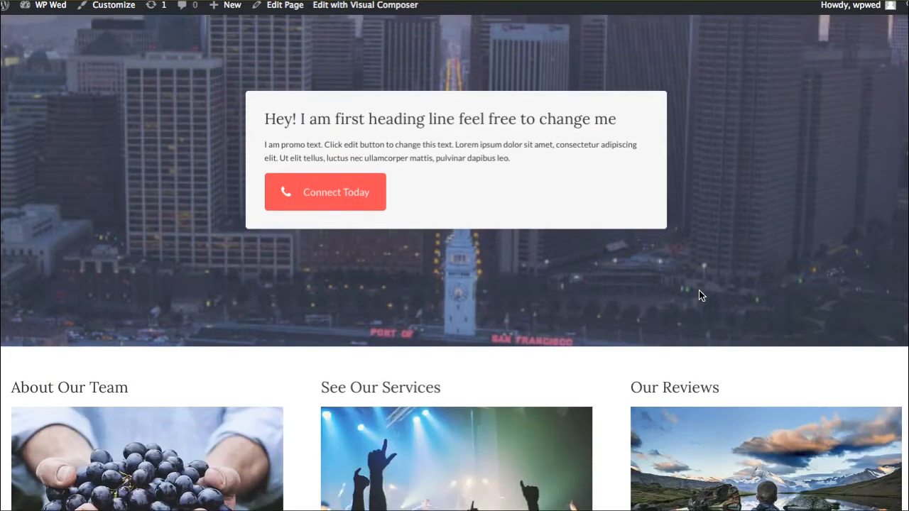
{"action": "scroll", "scroll_direction": "down", "scroll_amount": 3}
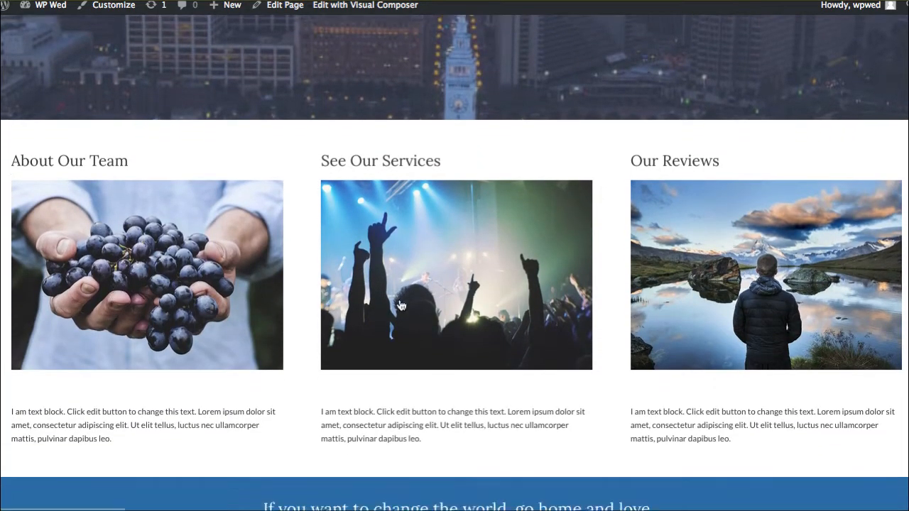
{"action": "scroll", "scroll_direction": "down", "scroll_amount": 3}
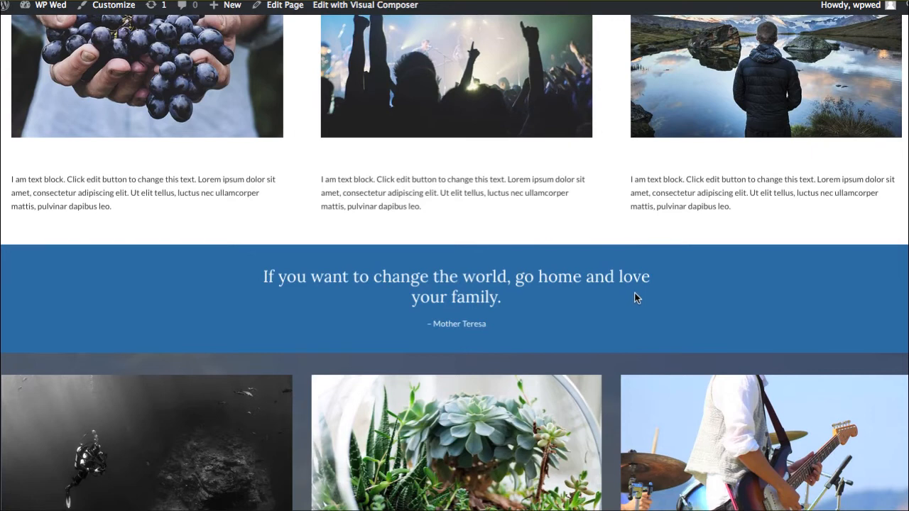
{"action": "scroll", "scroll_direction": "down", "scroll_amount": 3}
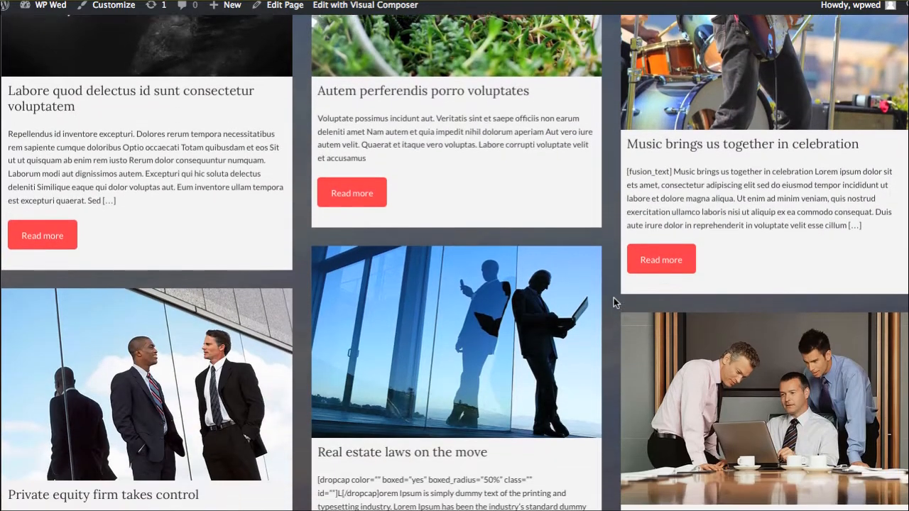
{"action": "scroll", "scroll_direction": "down", "scroll_amount": 3}
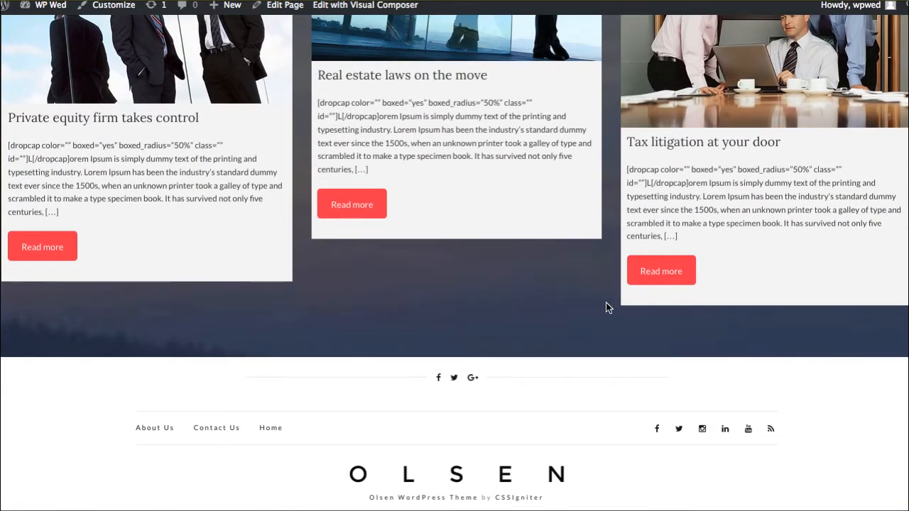
{"action": "scroll", "scroll_direction": "up", "scroll_amount": 3}
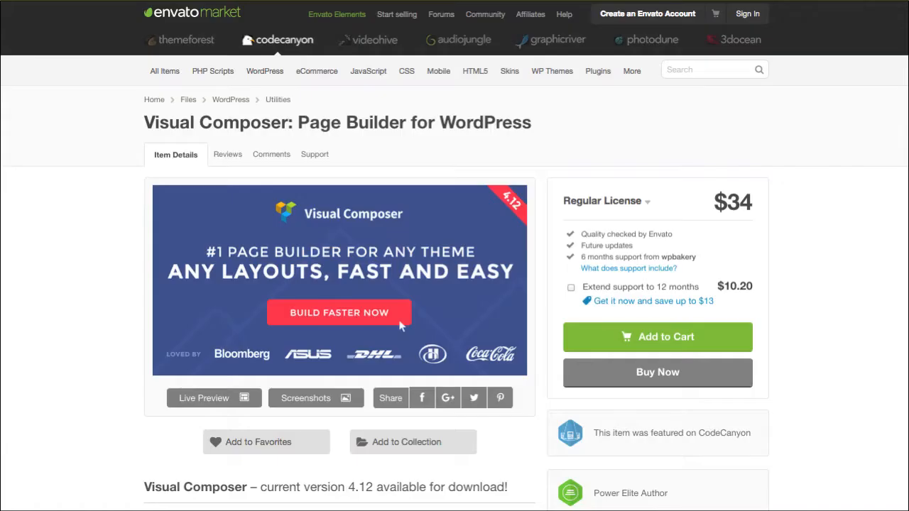
{"action": "mouse_move", "coordinate": [102, 295]}
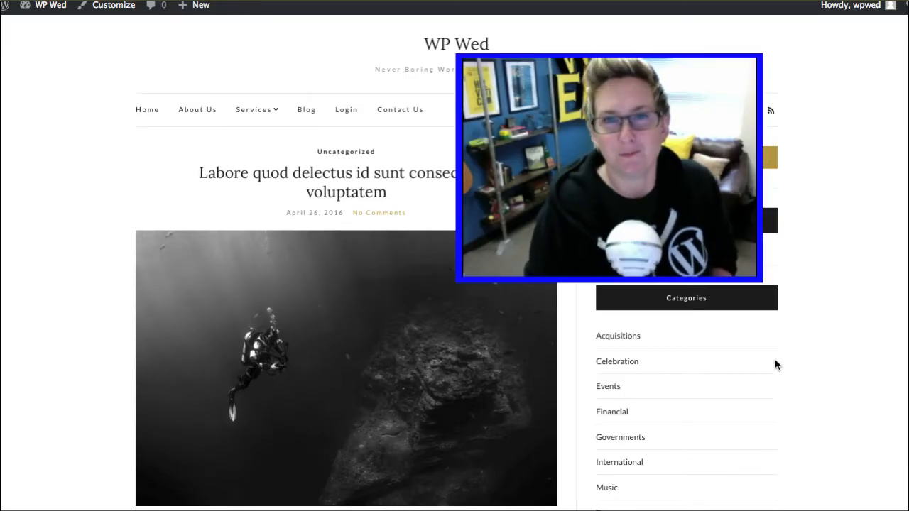
{"action": "mouse_move", "coordinate": [497, 251]}
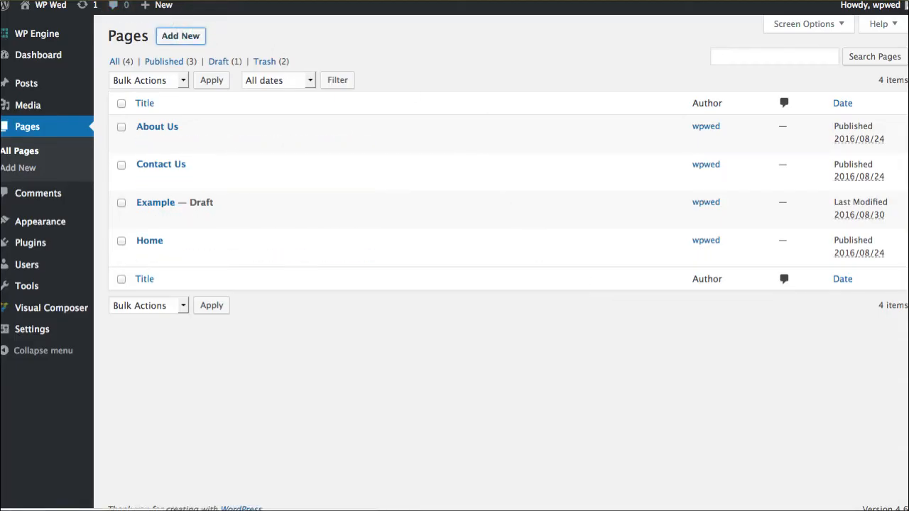
Create a new page titled 'Testing' and open it in the Visual Composer backend editor.
{"action": "left_click", "coordinate": [181, 35]}
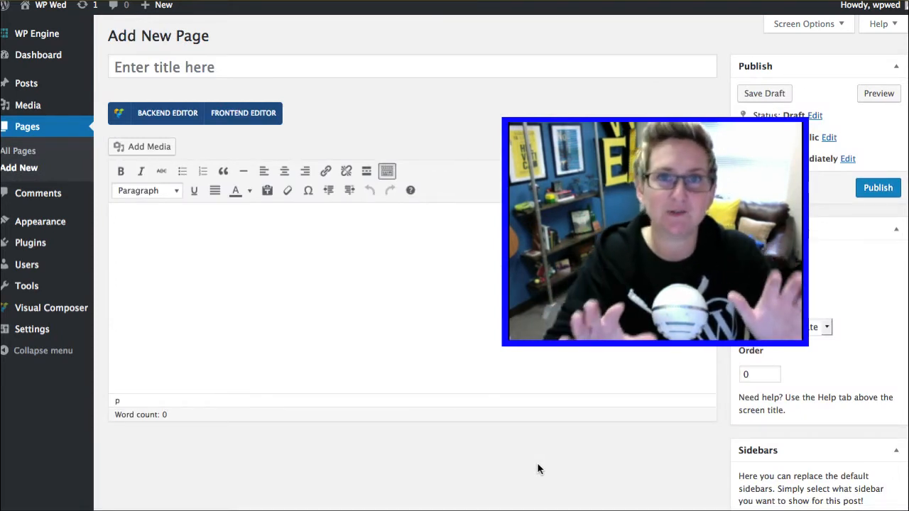
{"action": "mouse_move", "coordinate": [575, 264]}
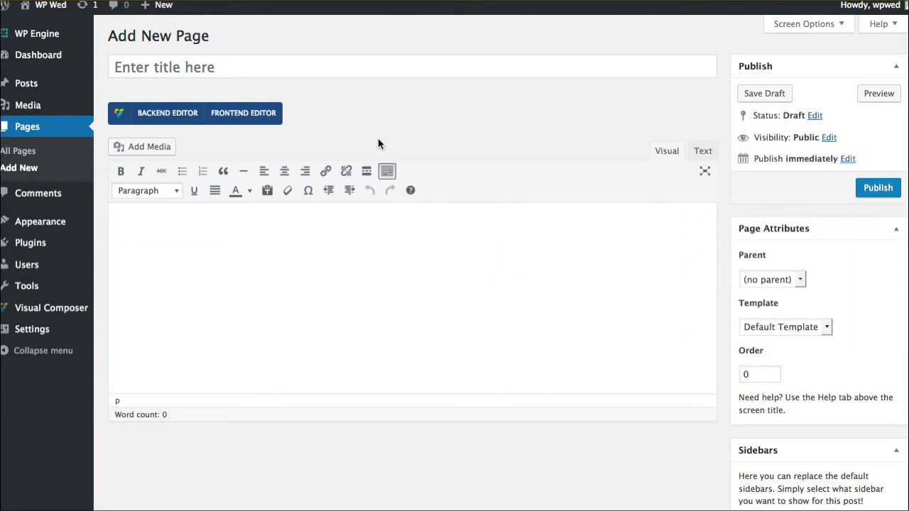
{"action": "type", "text": "Testi"}
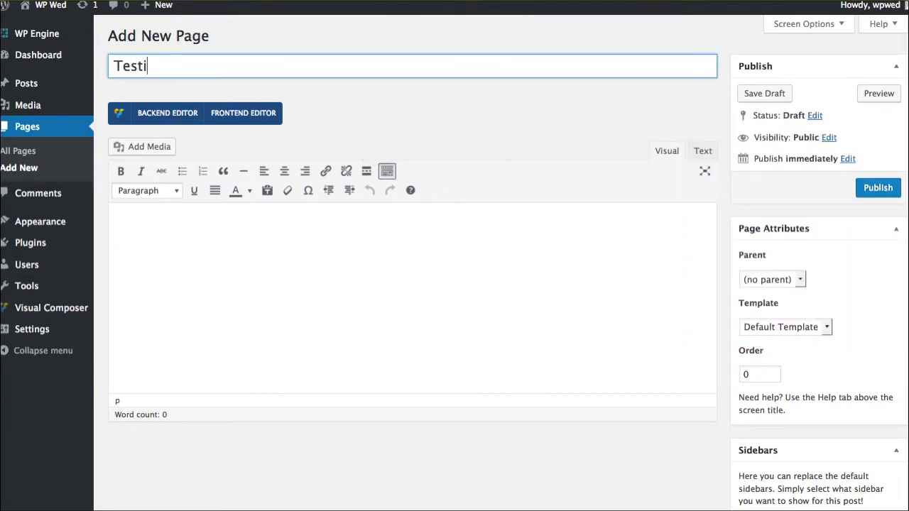
{"action": "type", "text": "ng"}
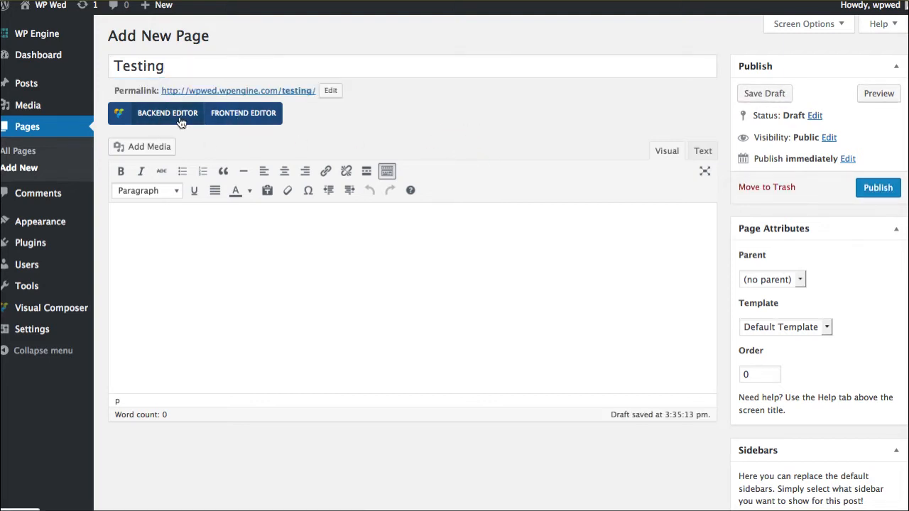
{"action": "mouse_move", "coordinate": [176, 122]}
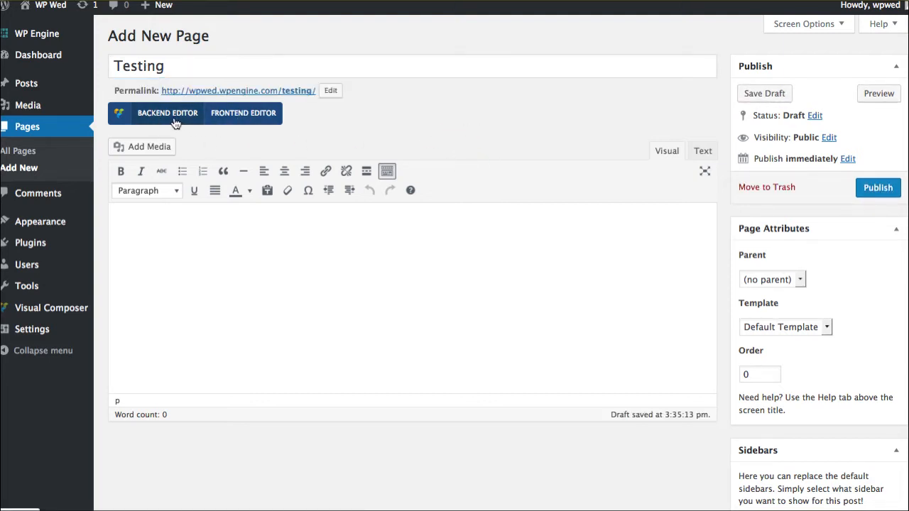
{"action": "left_click", "coordinate": [168, 113]}
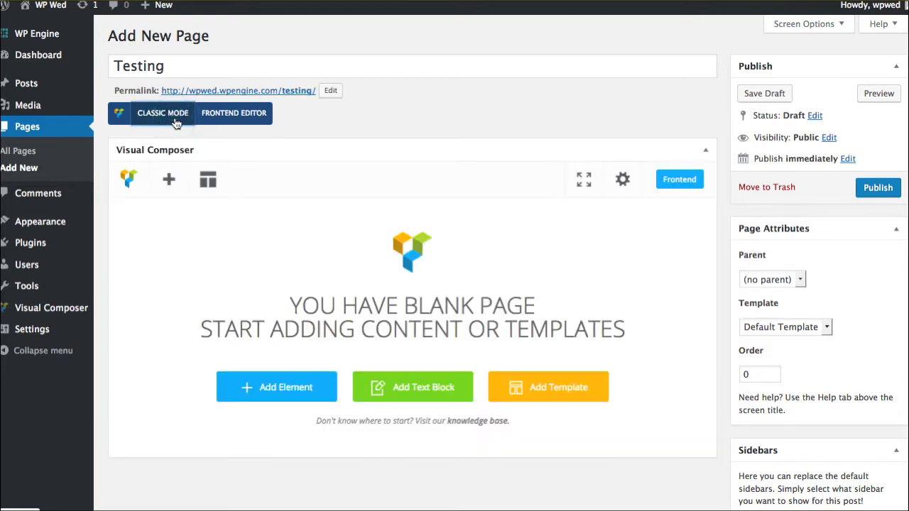
{"action": "left_click", "coordinate": [162, 113]}
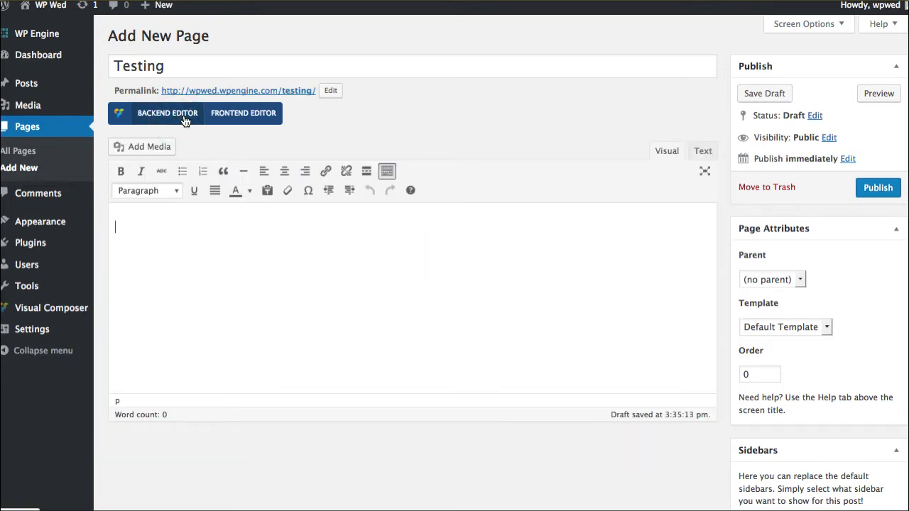
{"action": "left_click", "coordinate": [168, 113]}
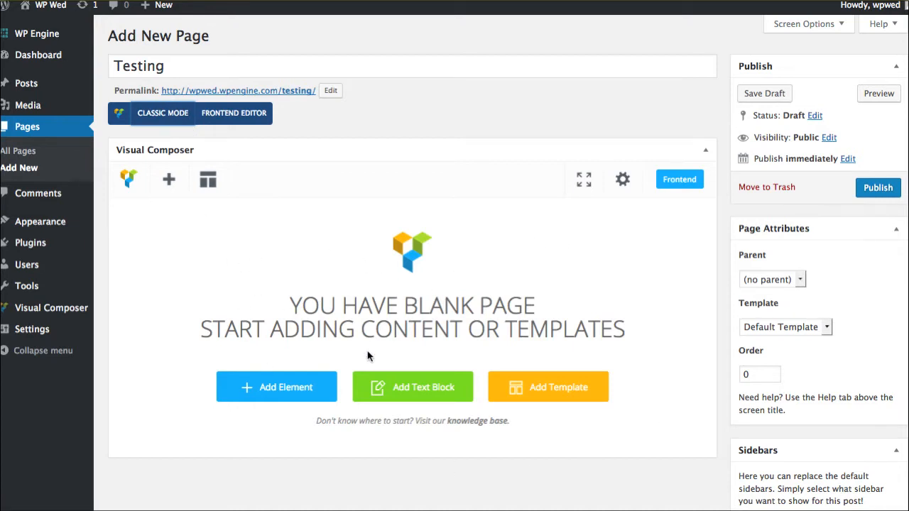
{"action": "mouse_move", "coordinate": [328, 296]}
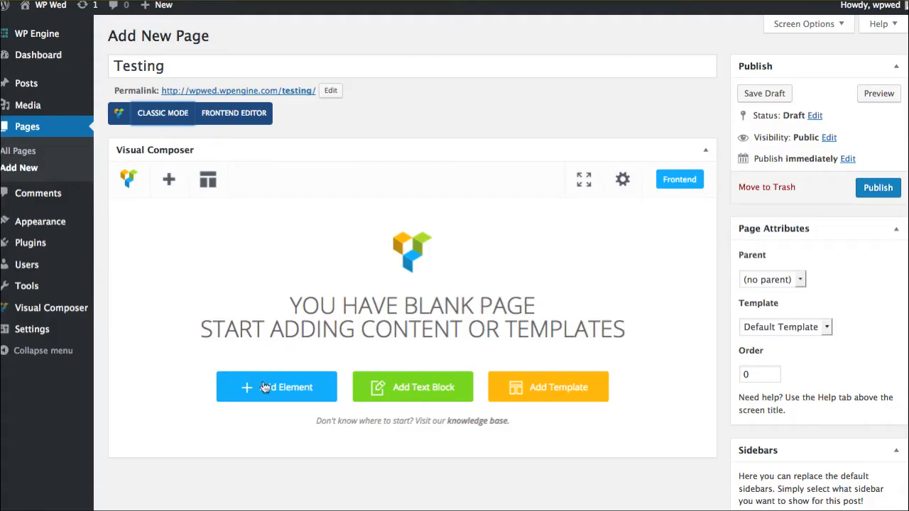
Insert an empty row and set the page template to Fullwidth Page.
{"action": "left_click", "coordinate": [276, 387]}
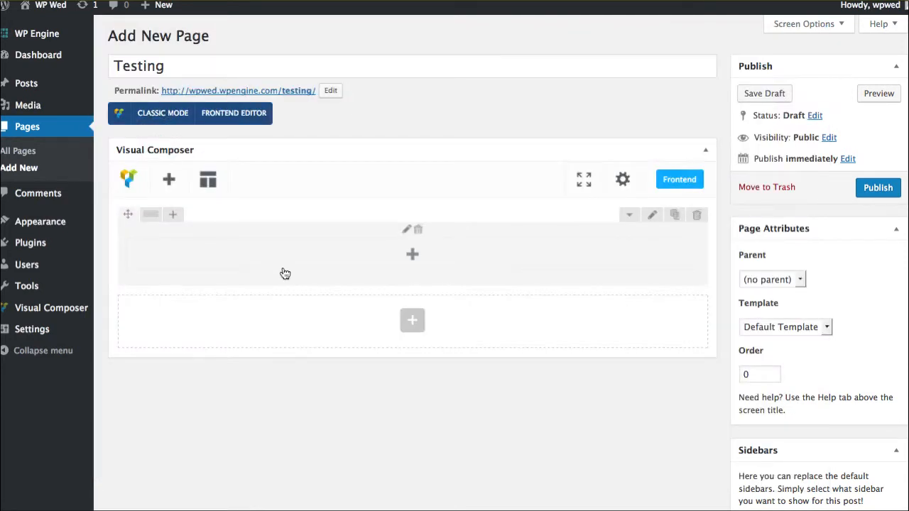
{"action": "mouse_move", "coordinate": [646, 270]}
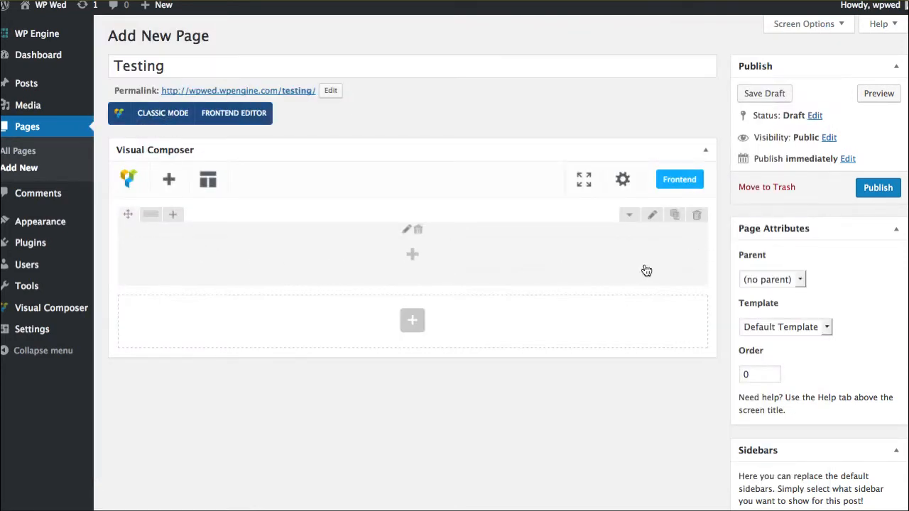
{"action": "mouse_move", "coordinate": [365, 258]}
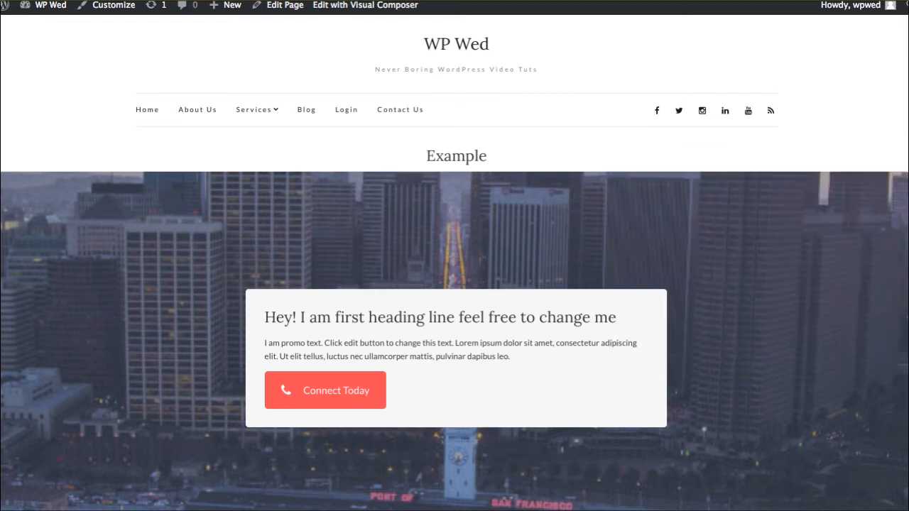
{"action": "left_click", "coordinate": [285, 5]}
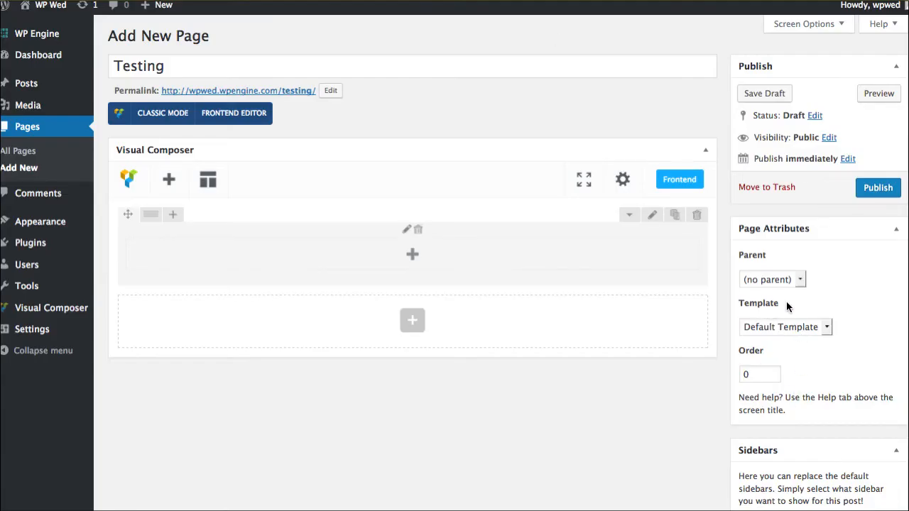
{"action": "left_click", "coordinate": [785, 327]}
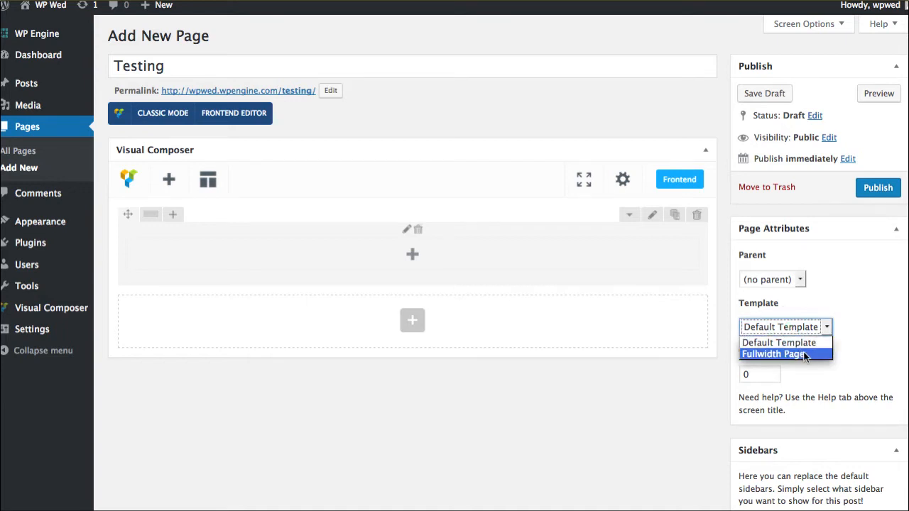
{"action": "left_click", "coordinate": [774, 353]}
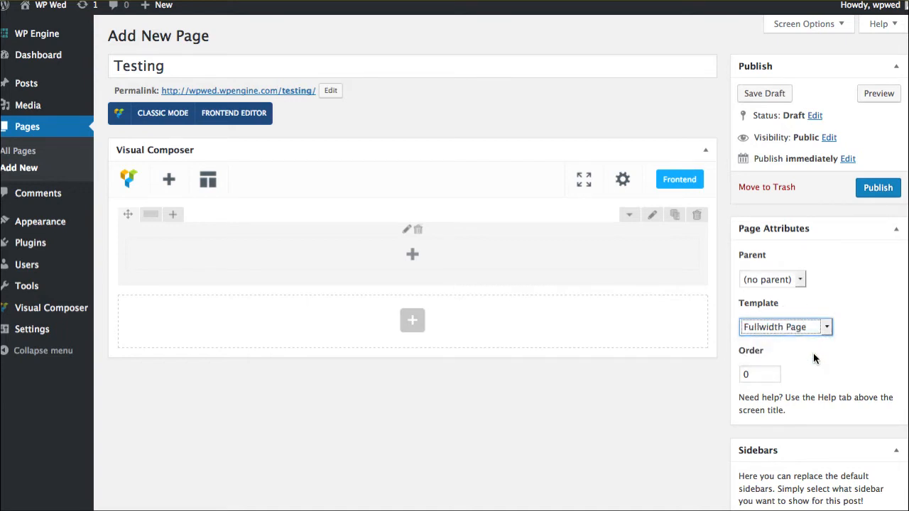
{"action": "mouse_move", "coordinate": [765, 119]}
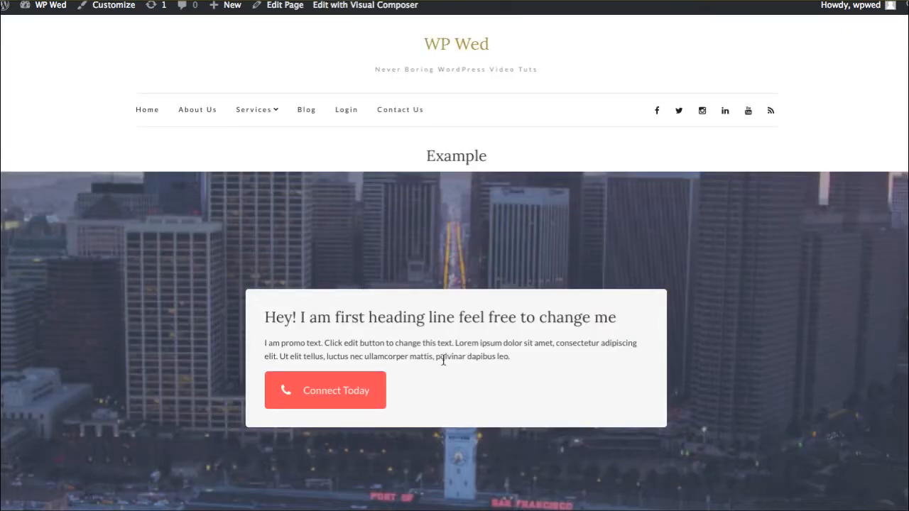
Add a Call to Action element to the row with its button at the bottom.
{"action": "left_click", "coordinate": [285, 5]}
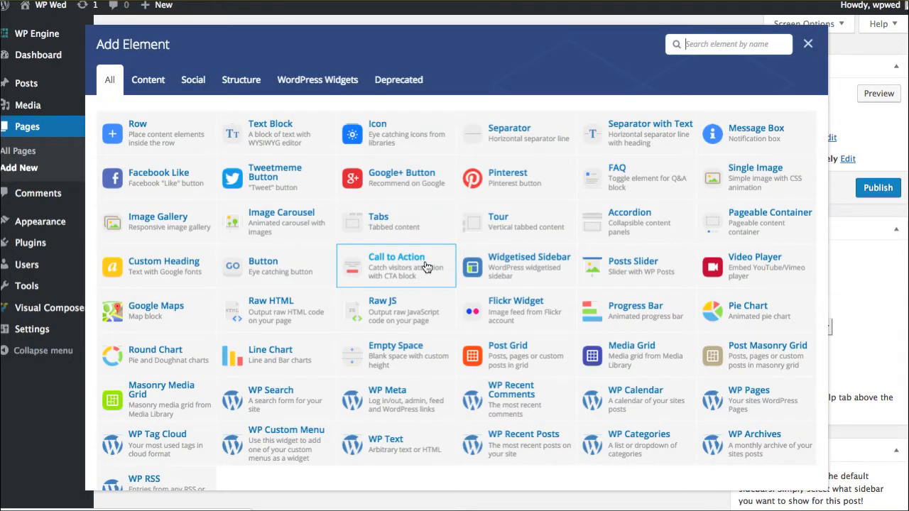
{"action": "mouse_move", "coordinate": [426, 274]}
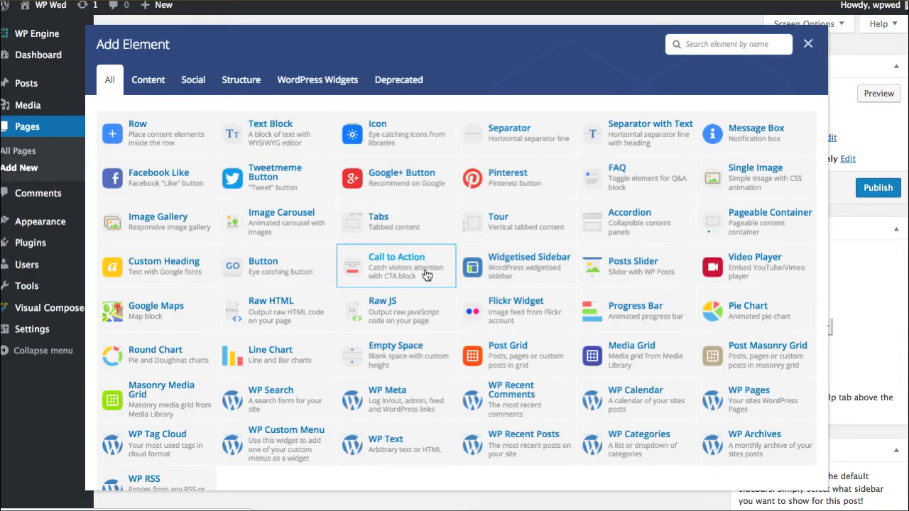
{"action": "left_click", "coordinate": [396, 267]}
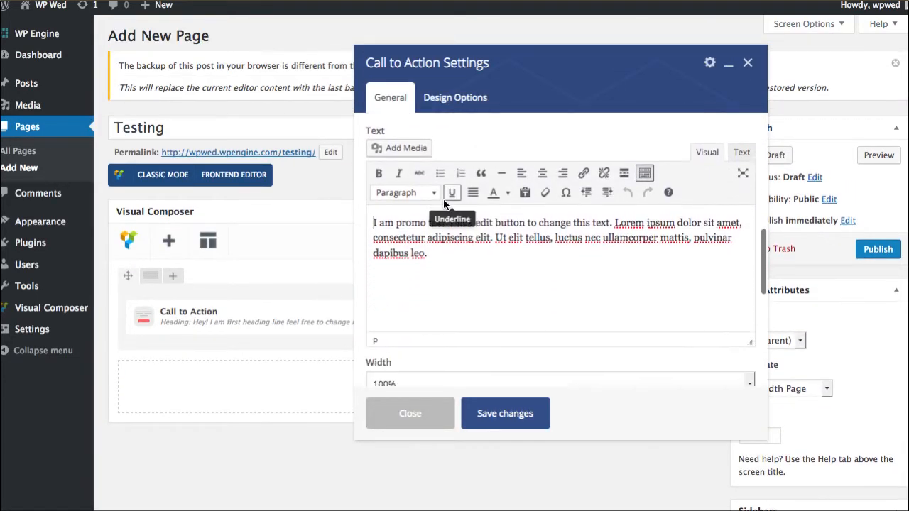
{"action": "scroll", "scroll_direction": "down", "scroll_amount": 3}
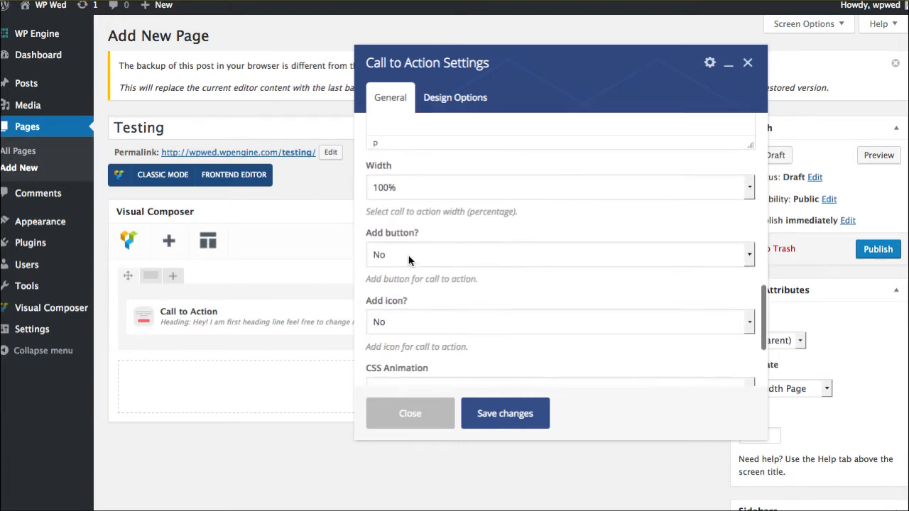
{"action": "left_click", "coordinate": [559, 254]}
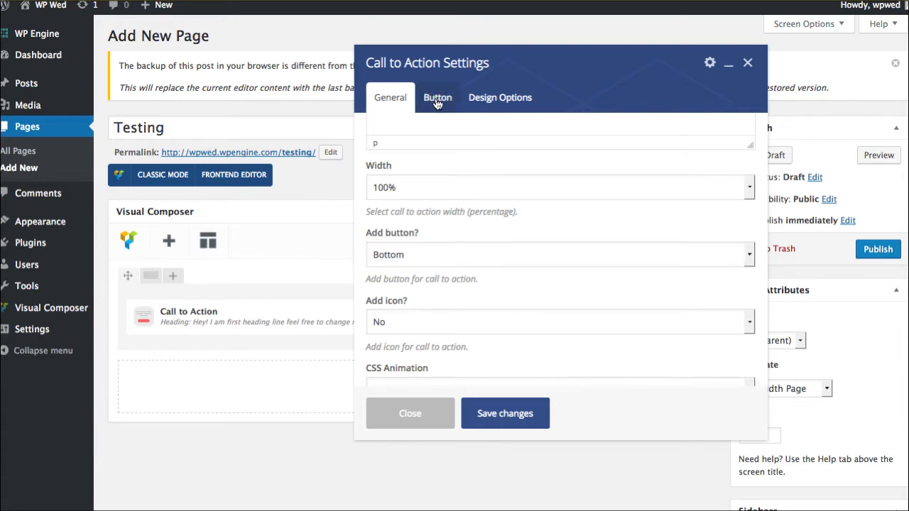
Label the button 'Connect Today' and link it to /our-dealers/.
{"action": "left_click", "coordinate": [438, 97]}
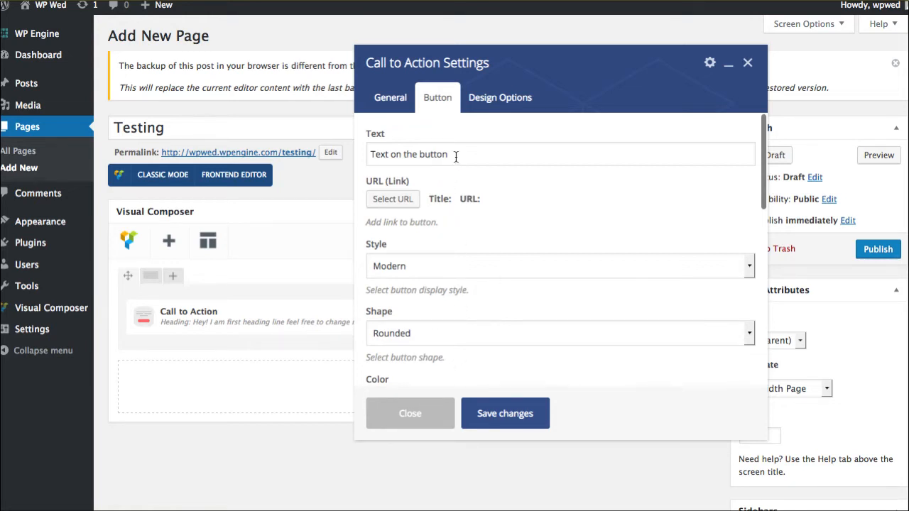
{"action": "type", "text": "Connect Today"}
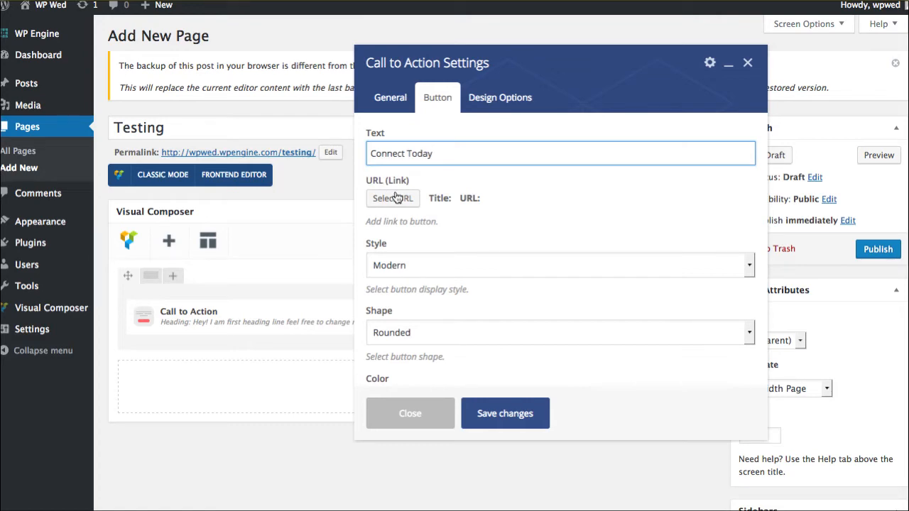
{"action": "left_click", "coordinate": [393, 199]}
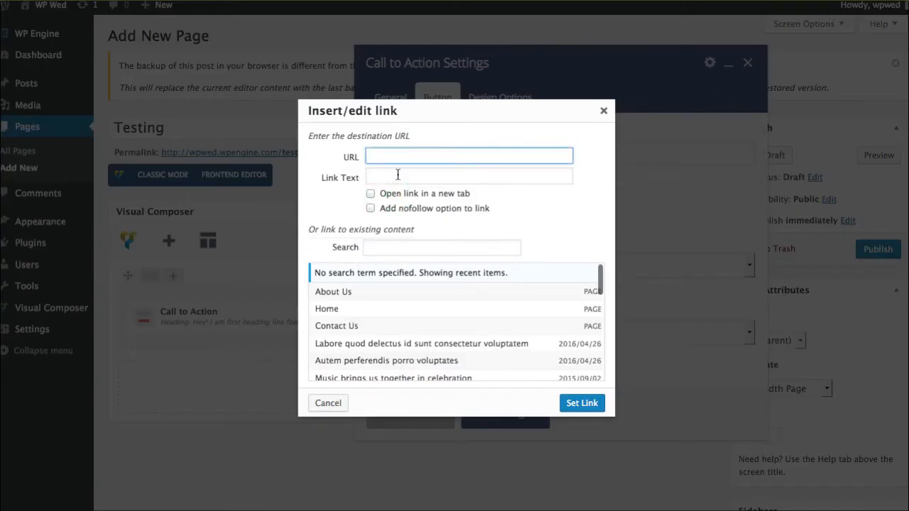
{"action": "type", "text": "/our-dealers/"}
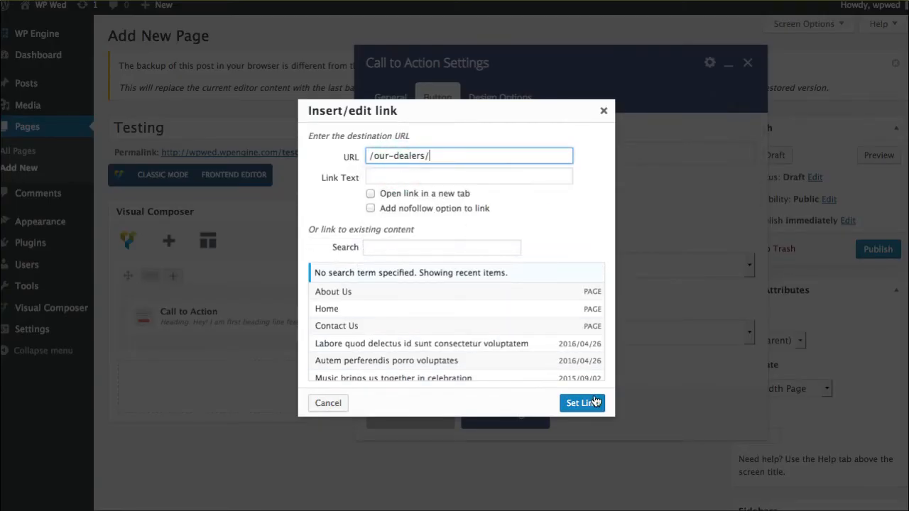
{"action": "left_click", "coordinate": [582, 402]}
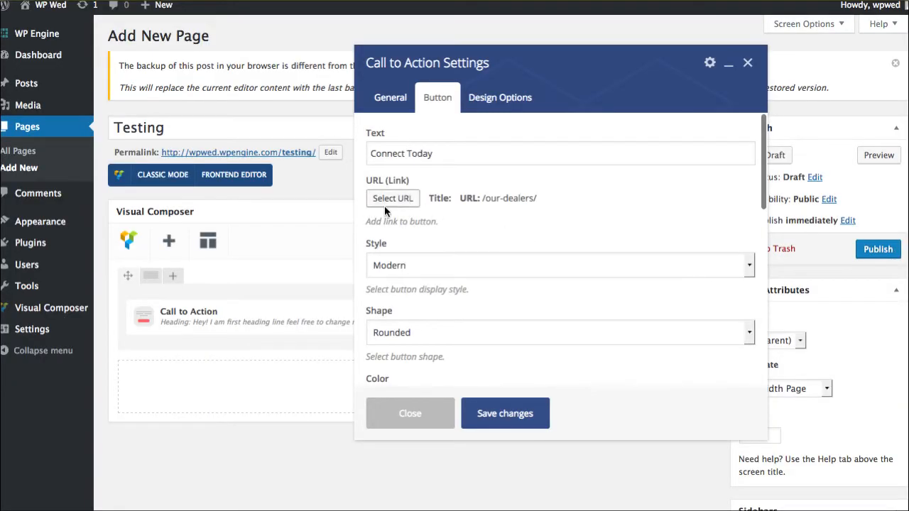
{"action": "mouse_move", "coordinate": [409, 268]}
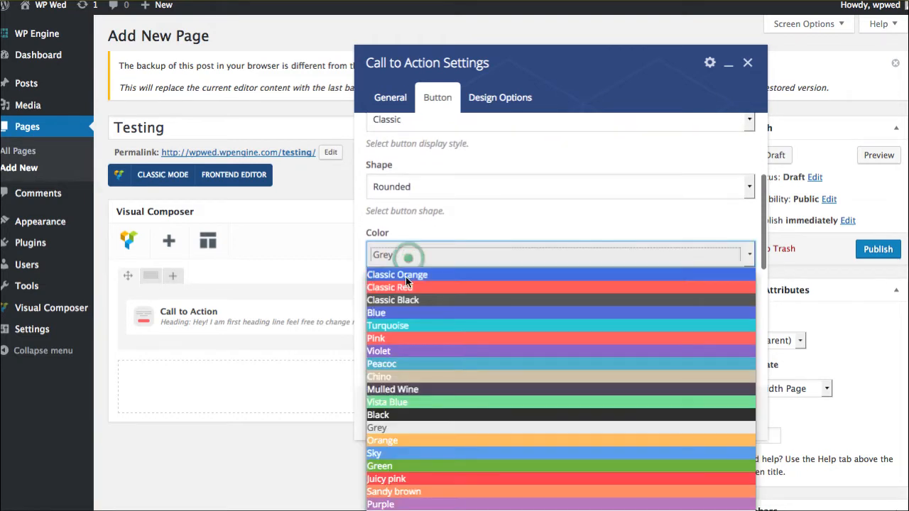
Make the button Classic Red and Large.
{"action": "left_click", "coordinate": [388, 287]}
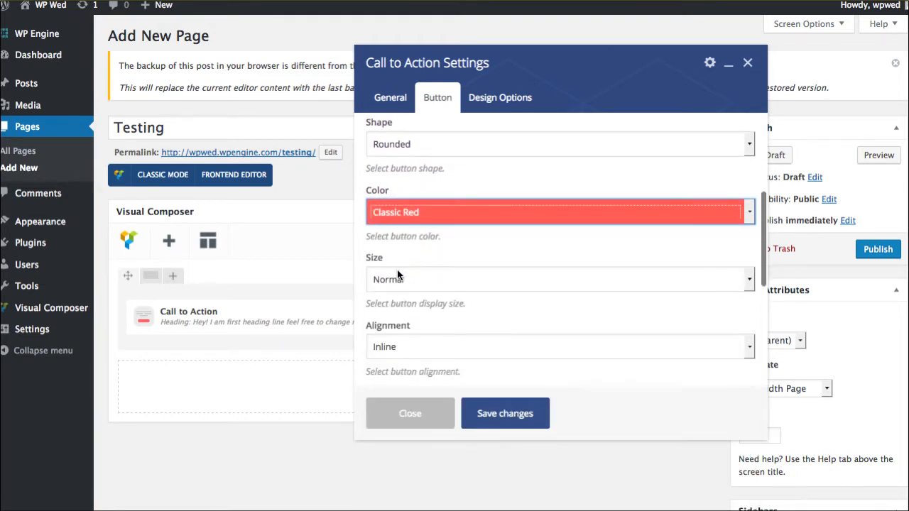
{"action": "left_click", "coordinate": [561, 279]}
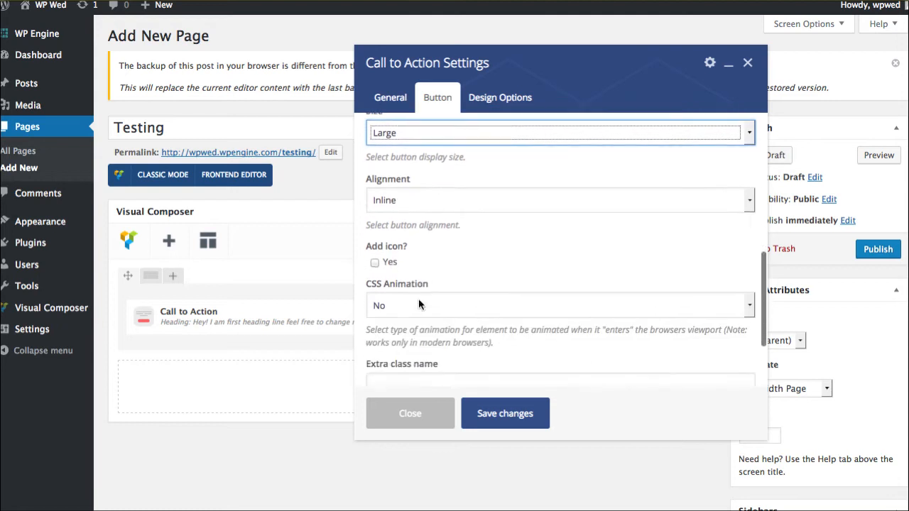
{"action": "scroll", "scroll_direction": "down", "scroll_amount": 3}
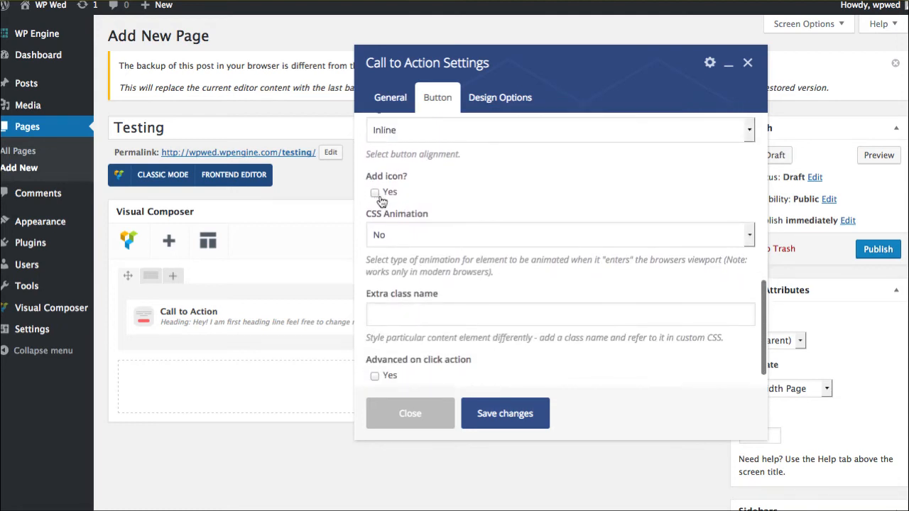
{"action": "scroll", "scroll_direction": "down", "scroll_amount": 3}
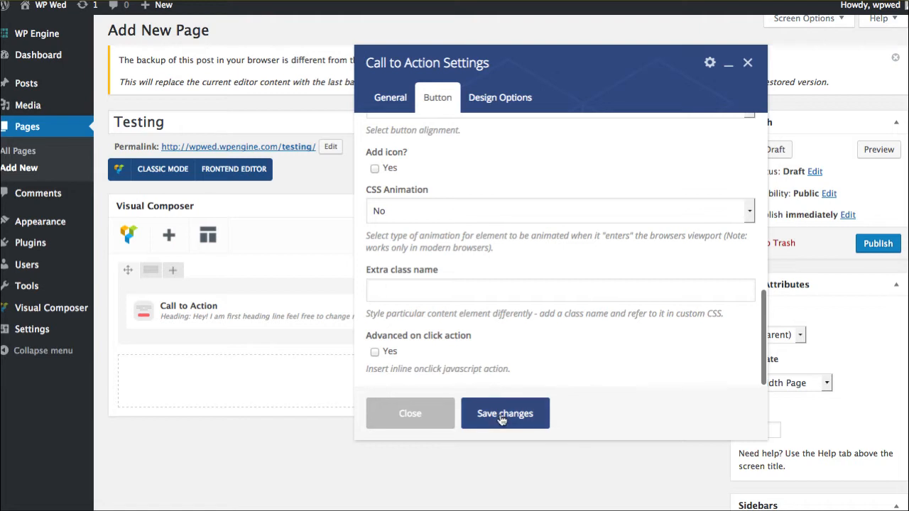
Save the Call to Action settings and the Testing draft, preview it, and return to editing.
{"action": "left_click", "coordinate": [505, 414]}
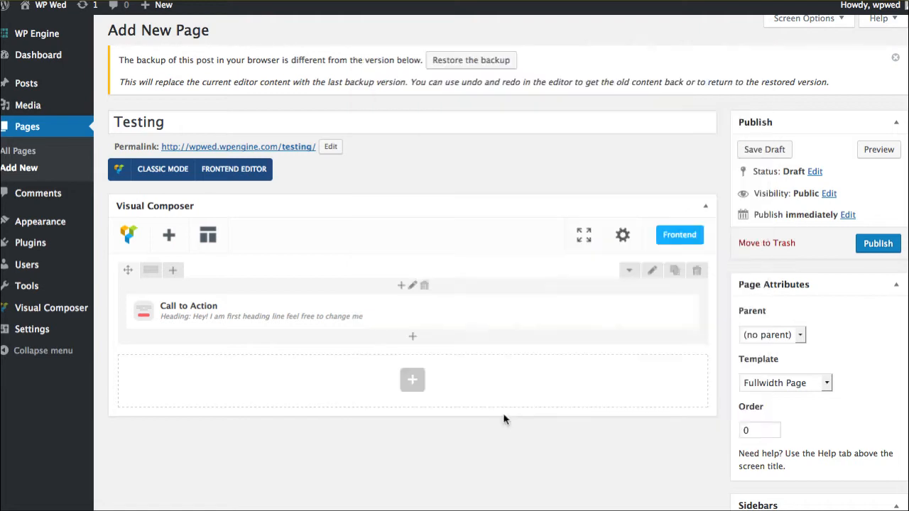
{"action": "mouse_move", "coordinate": [781, 147]}
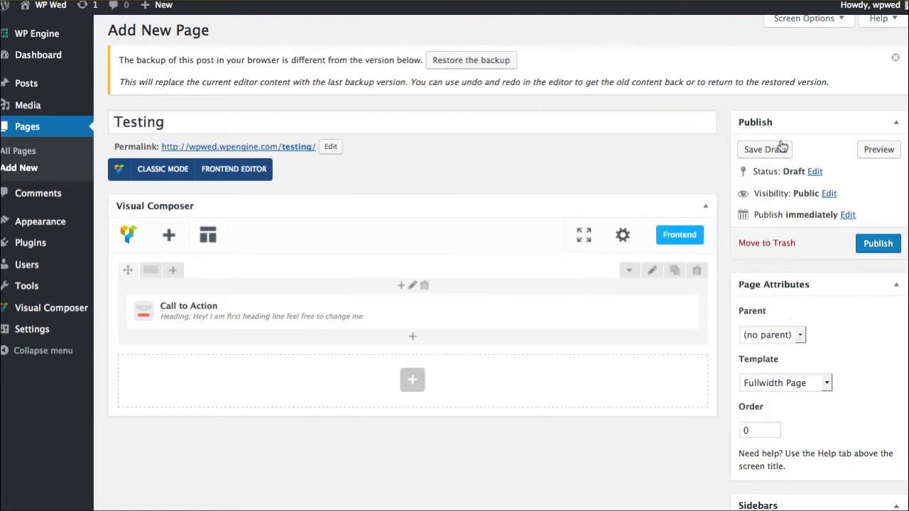
{"action": "left_click", "coordinate": [763, 149]}
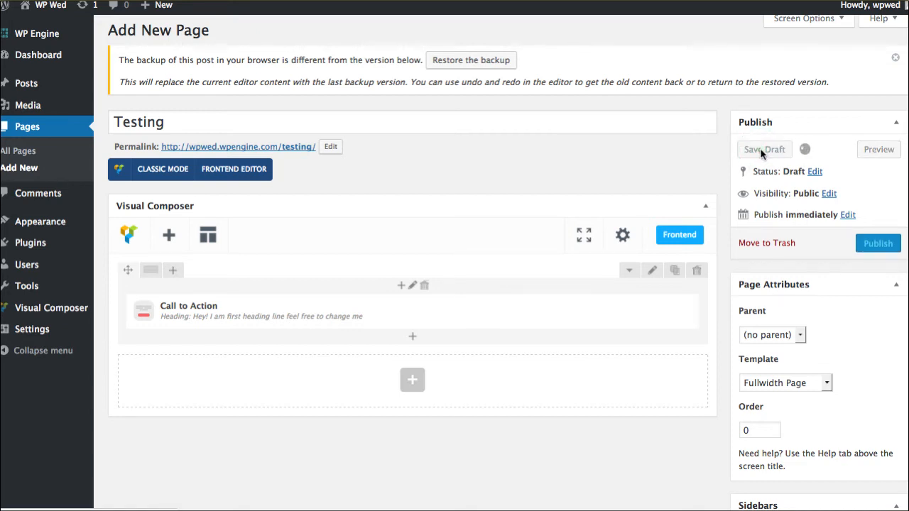
{"action": "left_click", "coordinate": [764, 149]}
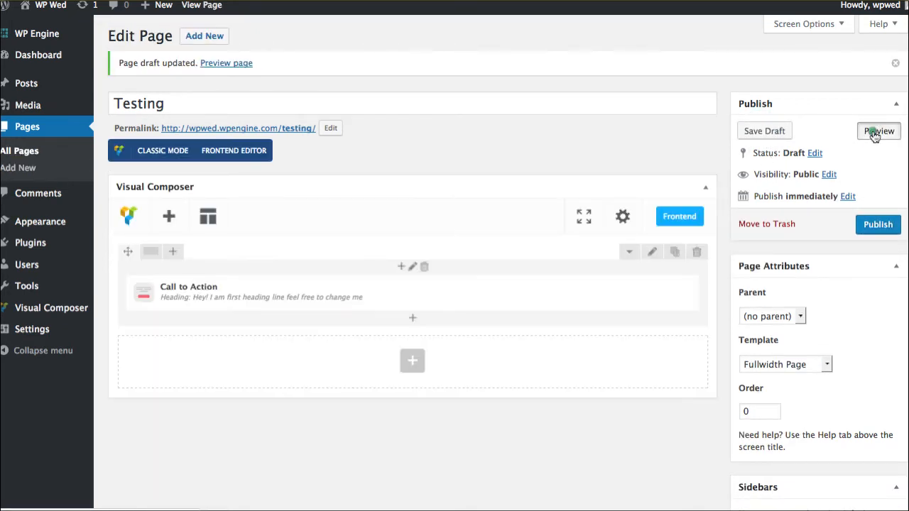
{"action": "left_click", "coordinate": [879, 131]}
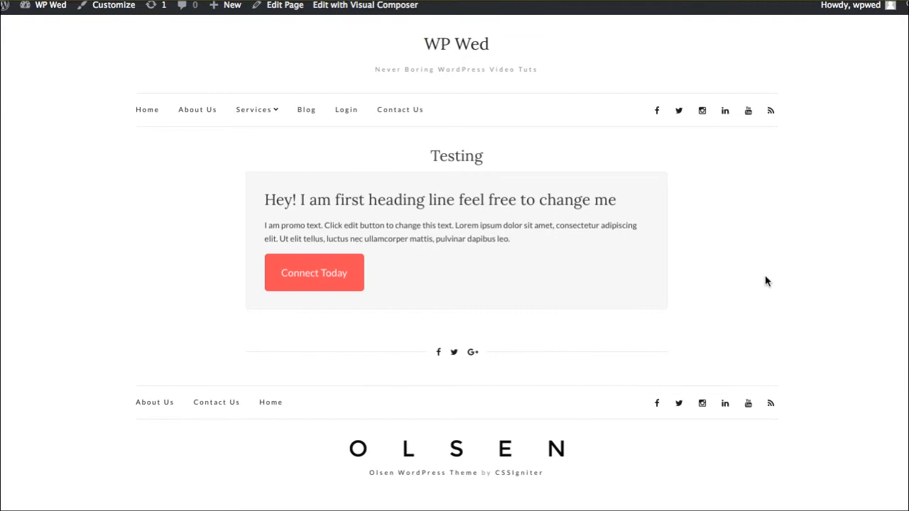
{"action": "mouse_move", "coordinate": [222, 289]}
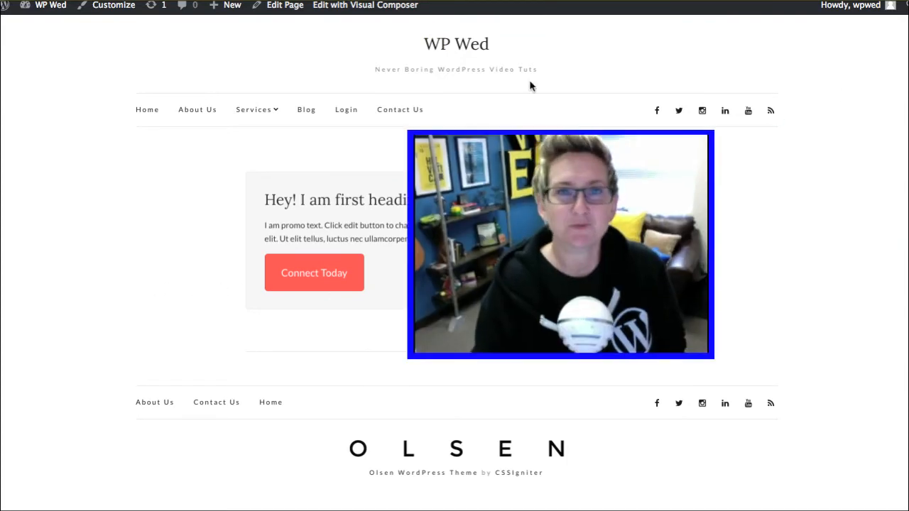
{"action": "left_click", "coordinate": [284, 5]}
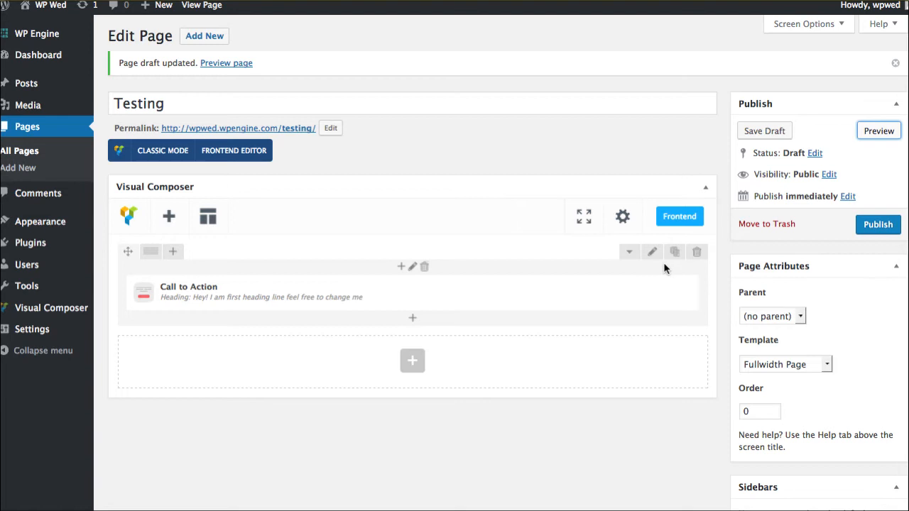
{"action": "mouse_move", "coordinate": [536, 279]}
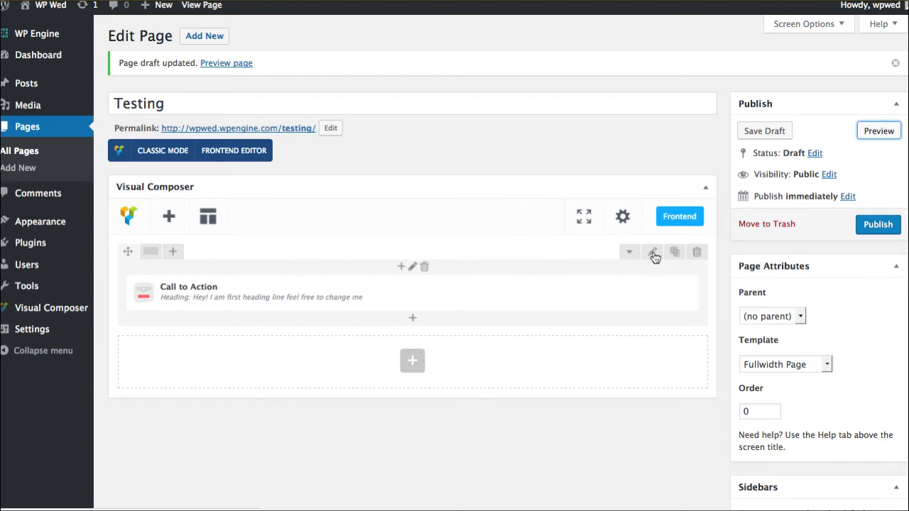
Set the Call to Action row to stretch across the full width.
{"action": "left_click", "coordinate": [653, 252]}
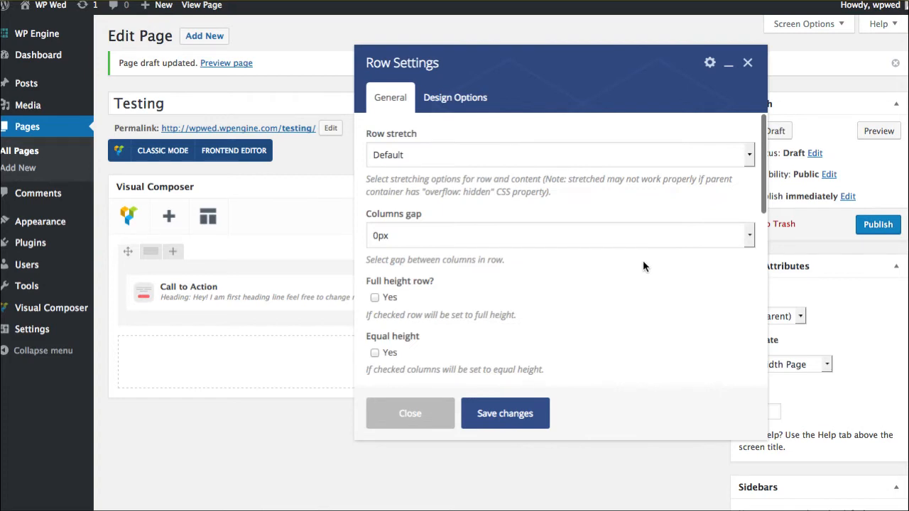
{"action": "left_click", "coordinate": [557, 155]}
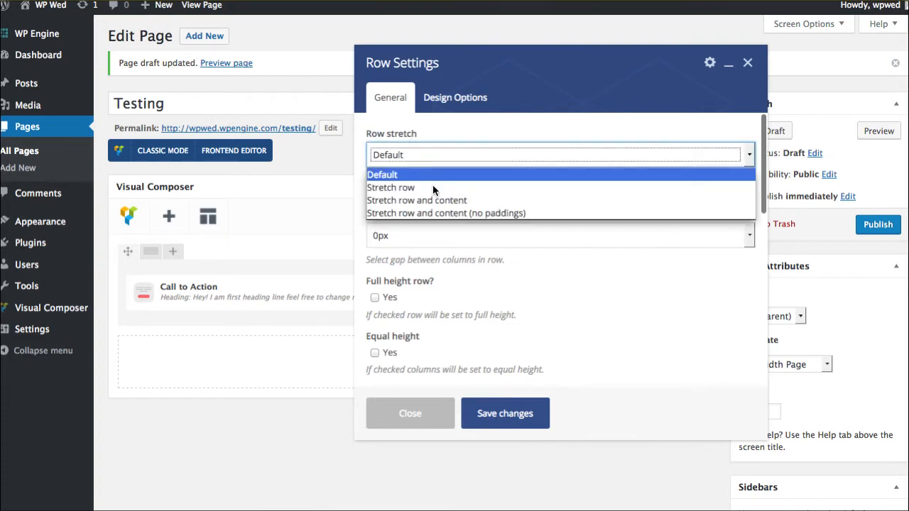
{"action": "mouse_move", "coordinate": [435, 191]}
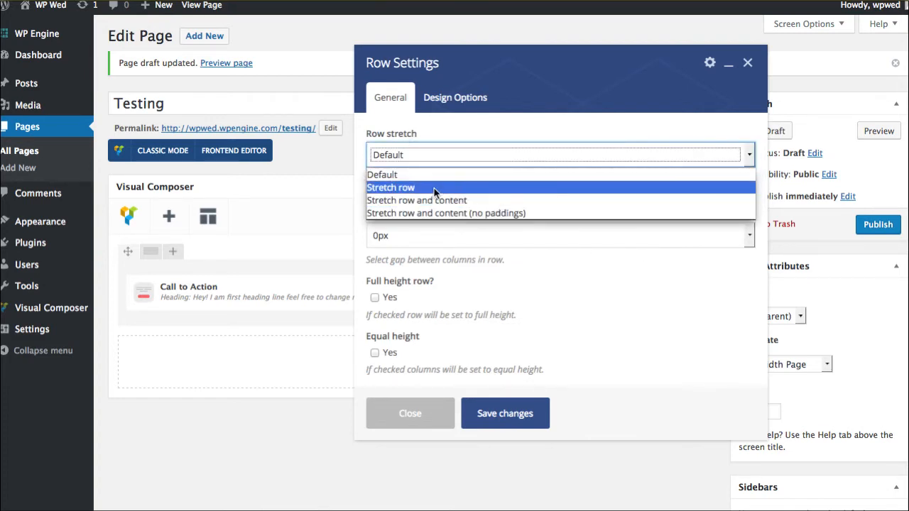
{"action": "left_click", "coordinate": [391, 187]}
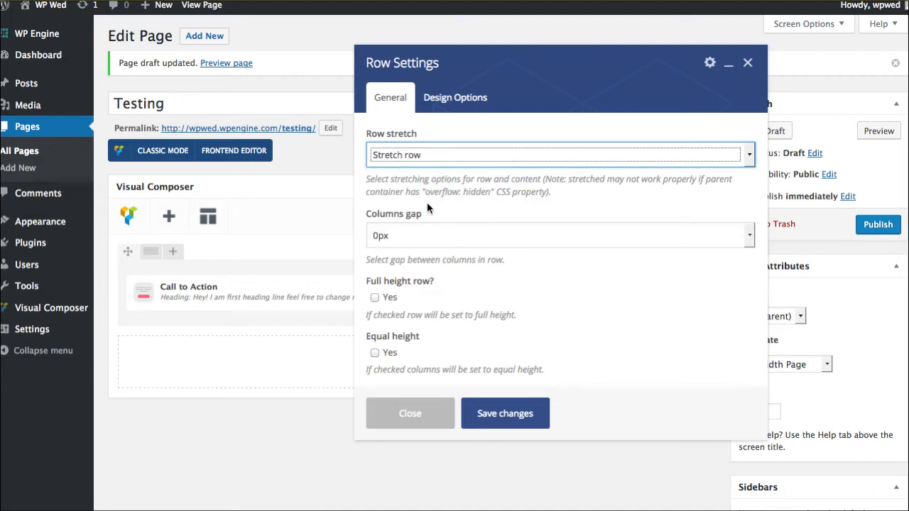
Give the row a simple parallax background using the city skyline image, and save.
{"action": "scroll", "scroll_direction": "down", "scroll_amount": 3}
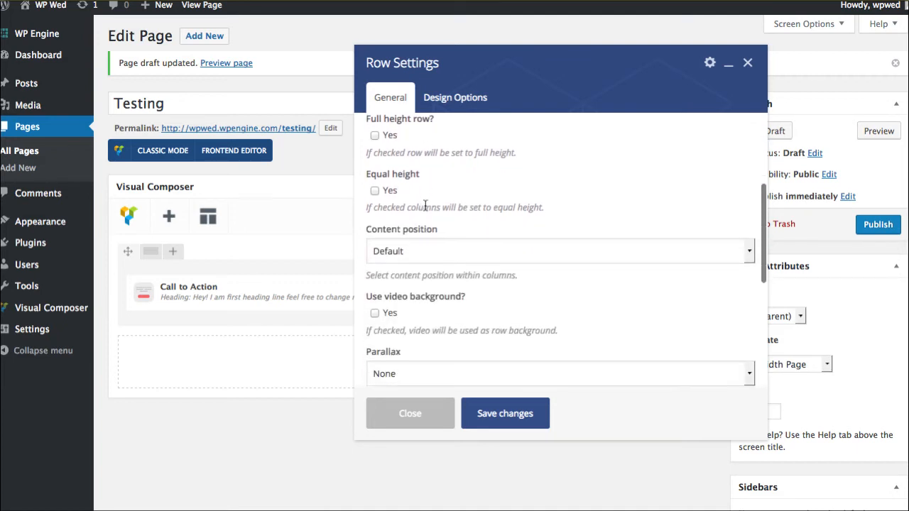
{"action": "scroll", "scroll_direction": "down", "scroll_amount": 3}
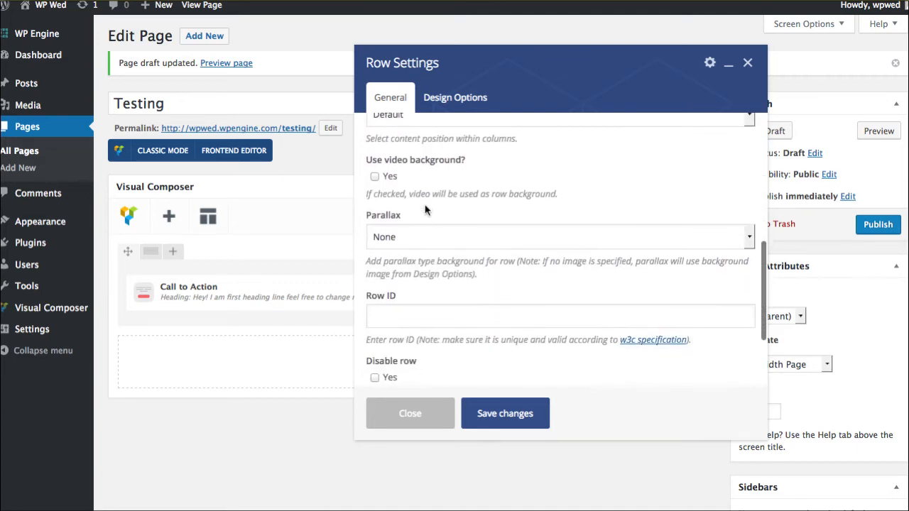
{"action": "left_click", "coordinate": [560, 237]}
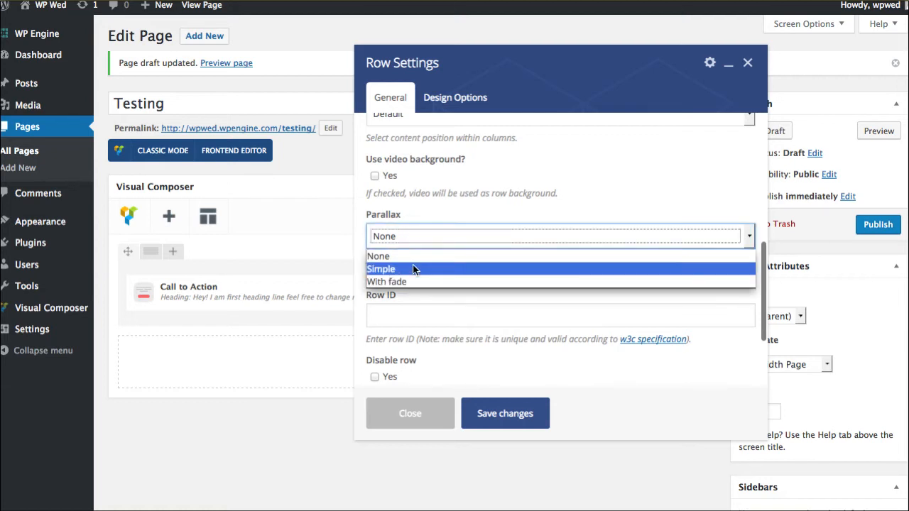
{"action": "left_click", "coordinate": [381, 269]}
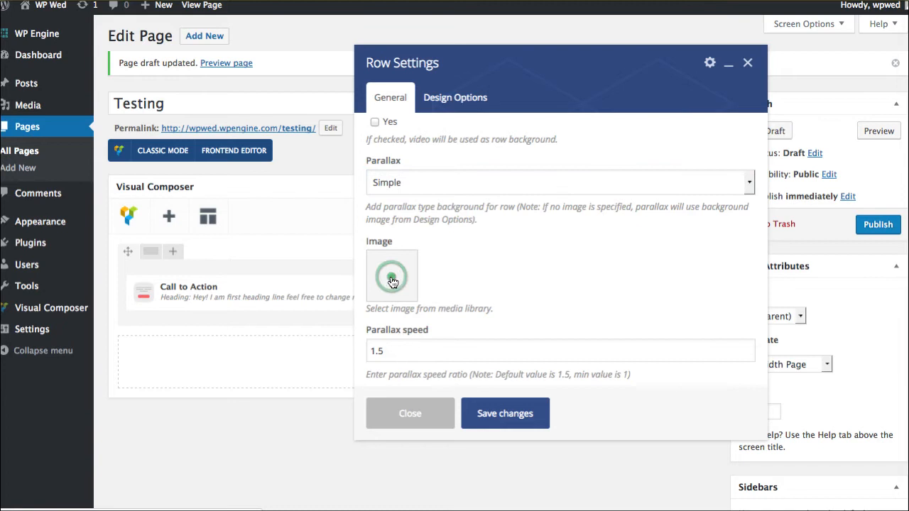
{"action": "left_click", "coordinate": [393, 276]}
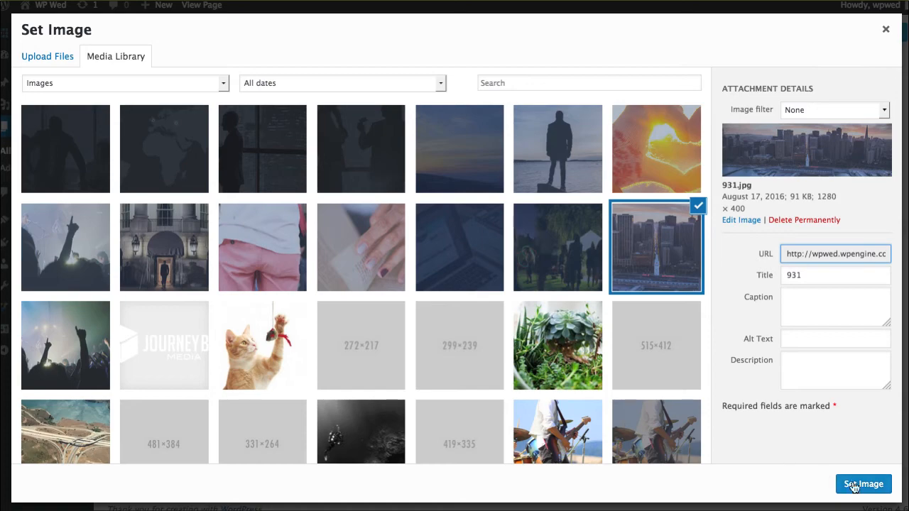
{"action": "left_click", "coordinate": [862, 484]}
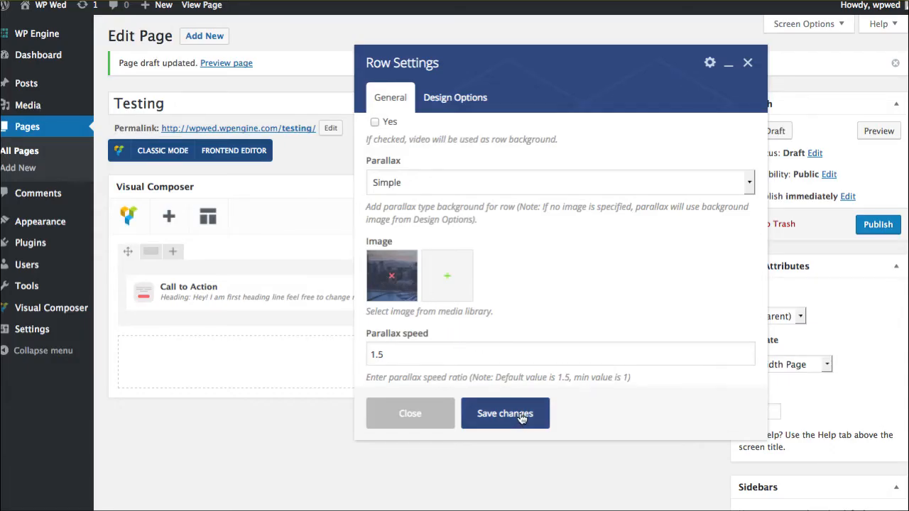
{"action": "left_click", "coordinate": [505, 413]}
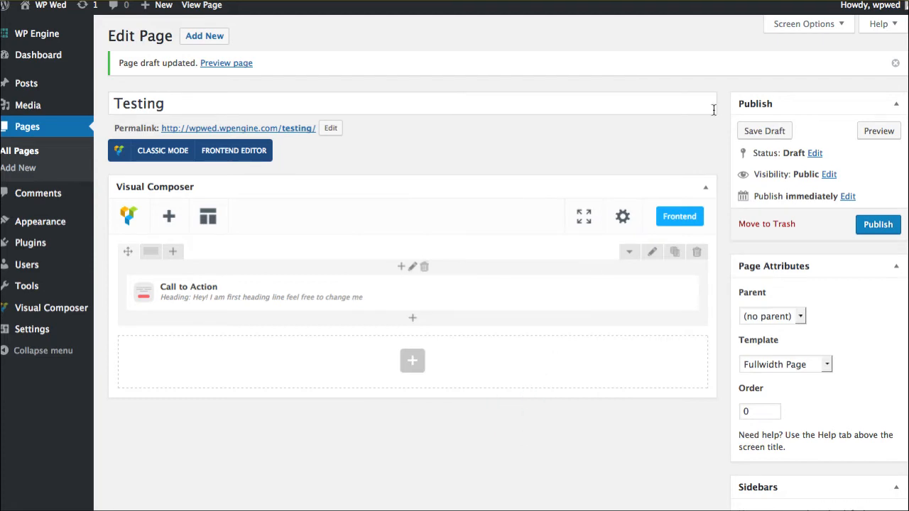
Preview the Testing page with its full-width city parallax section.
{"action": "left_click", "coordinate": [765, 131]}
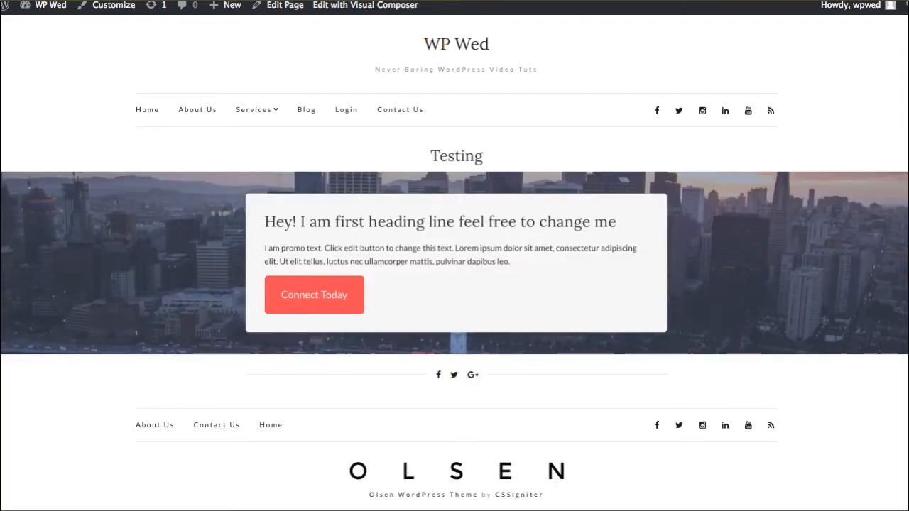
Give the Call to Action row 150 top and bottom padding and save the draft.
{"action": "left_click", "coordinate": [284, 5]}
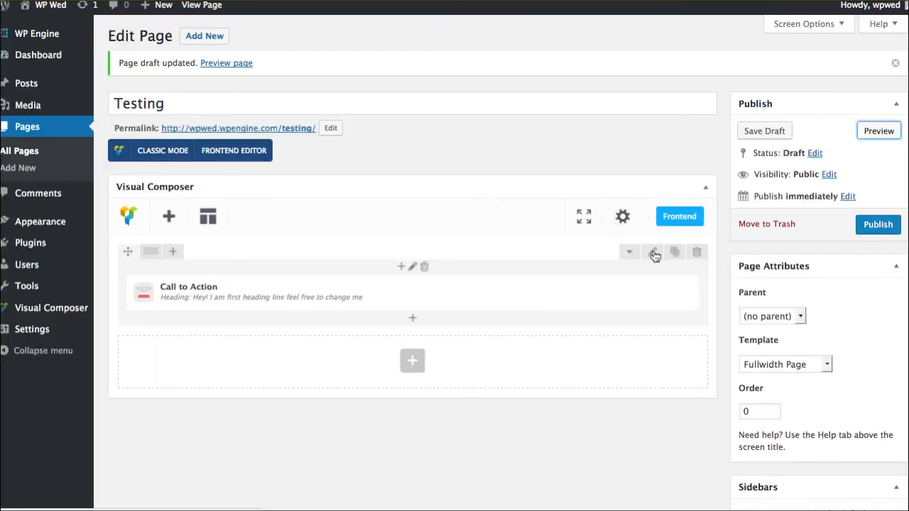
{"action": "left_click", "coordinate": [652, 255]}
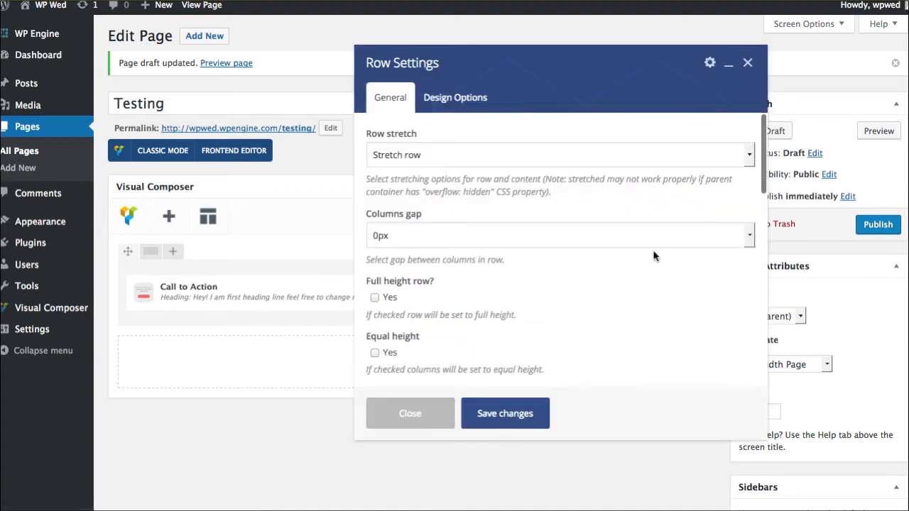
{"action": "mouse_move", "coordinate": [455, 98]}
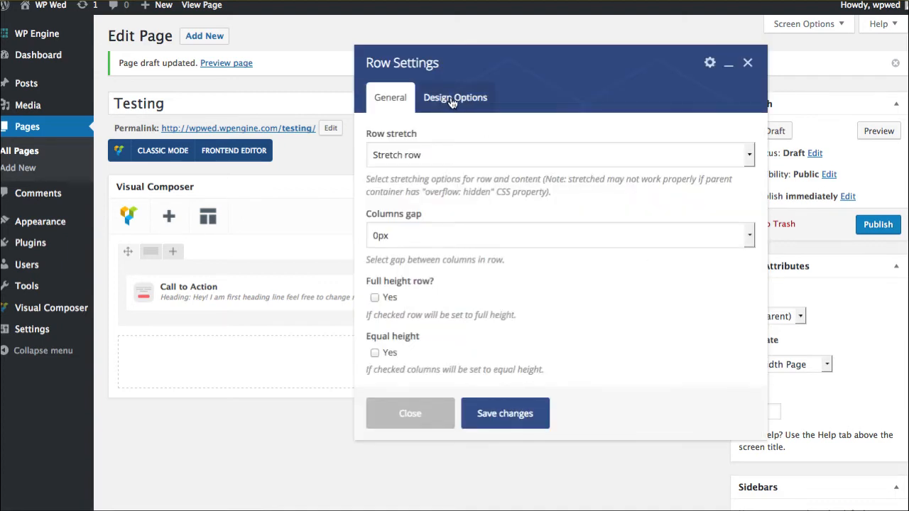
{"action": "left_click", "coordinate": [455, 98]}
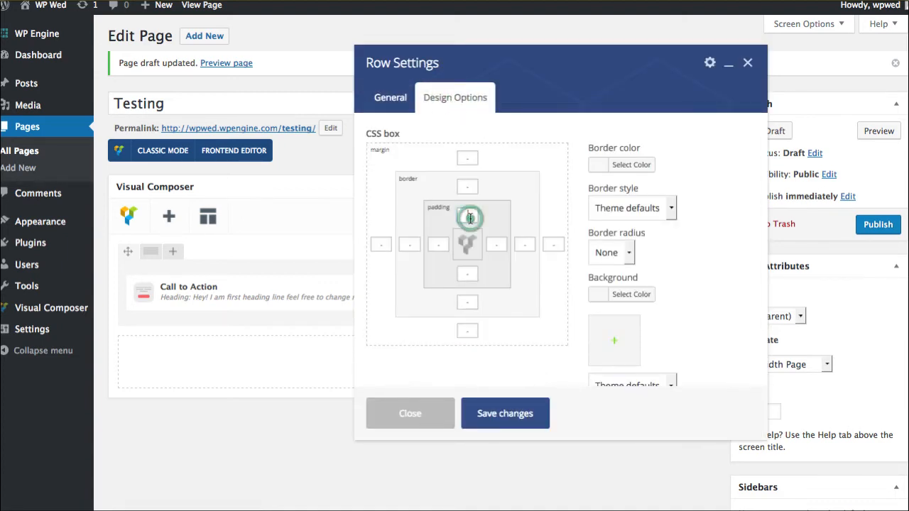
{"action": "type", "text": "150"}
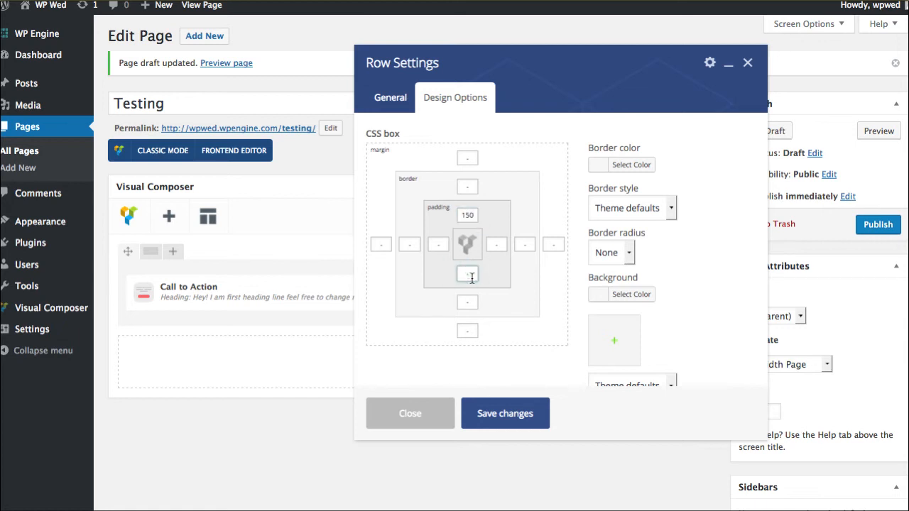
{"action": "type", "text": "150"}
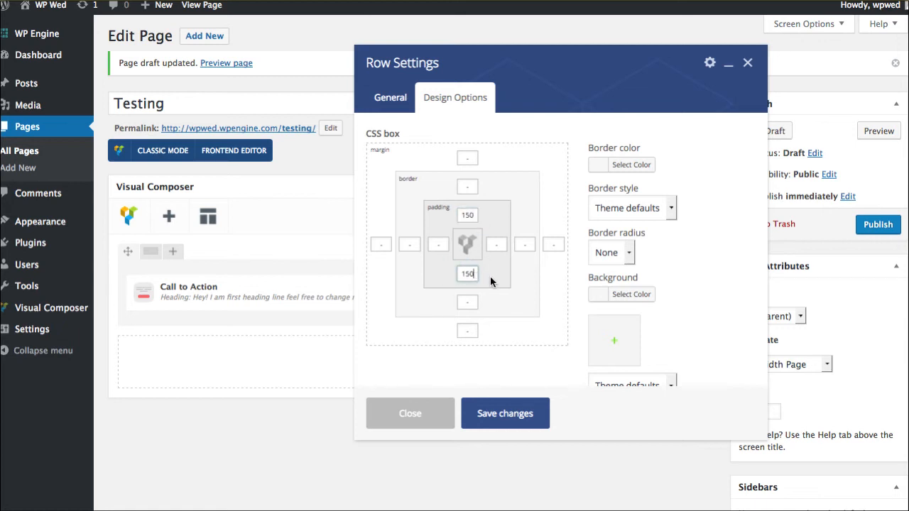
{"action": "mouse_move", "coordinate": [505, 413]}
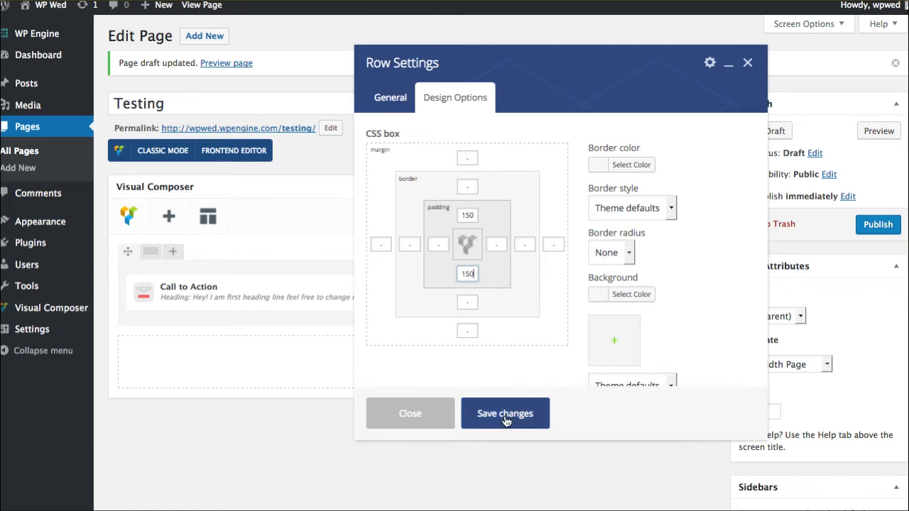
{"action": "left_click", "coordinate": [505, 413]}
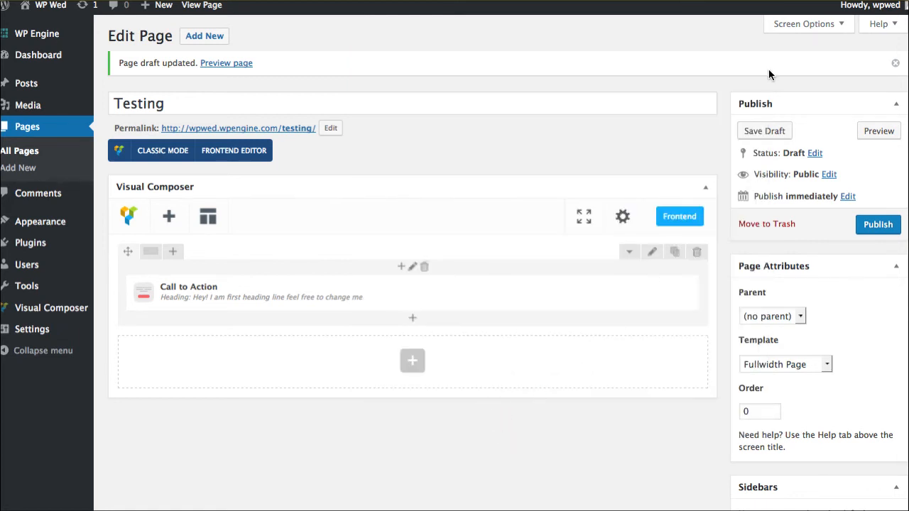
{"action": "left_click", "coordinate": [764, 130]}
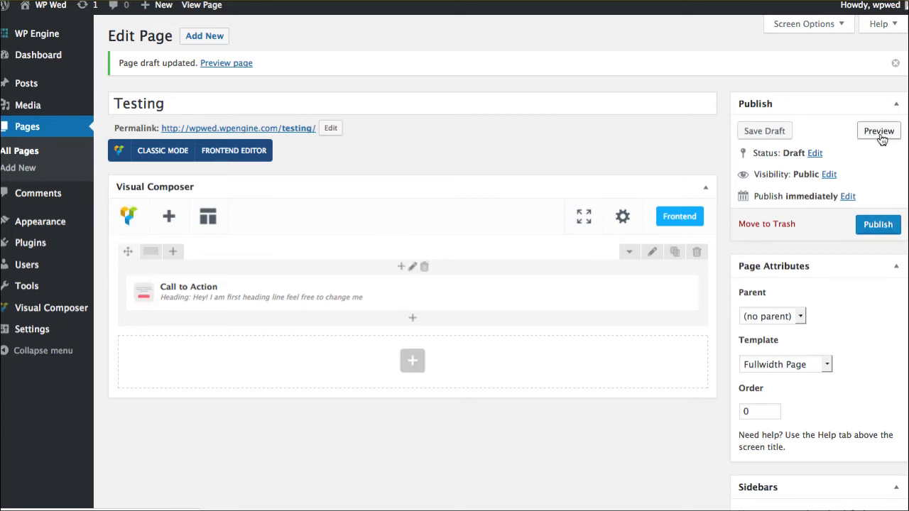
Preview the page and scroll down to inspect the taller city-image row.
{"action": "left_click", "coordinate": [879, 131]}
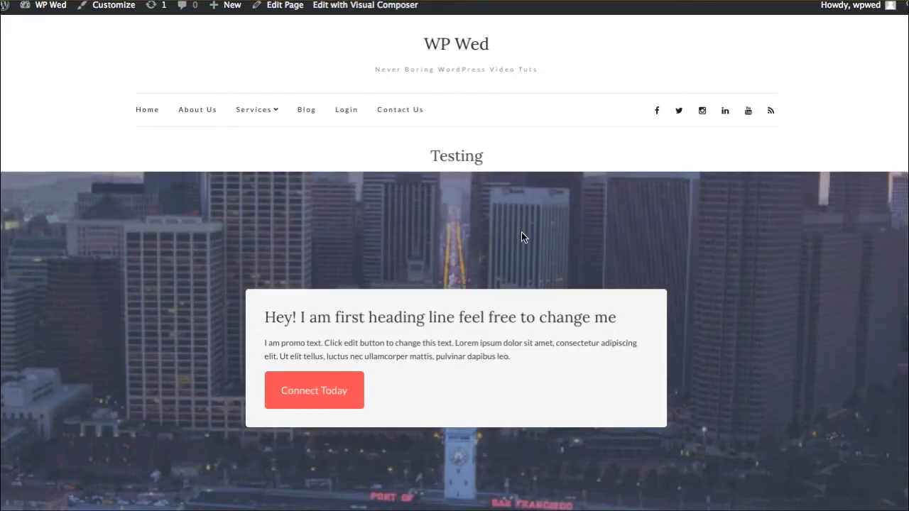
{"action": "scroll", "scroll_direction": "down", "scroll_amount": 3}
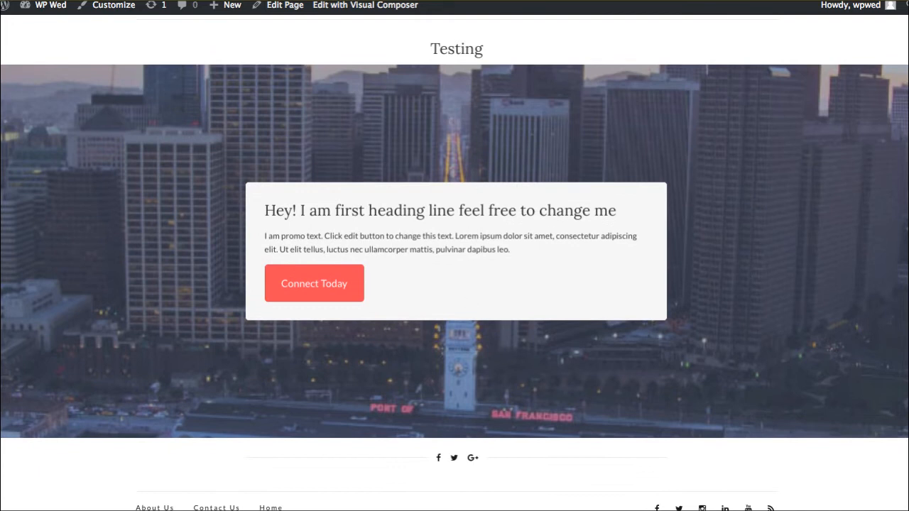
{"action": "scroll", "scroll_direction": "down", "scroll_amount": 3}
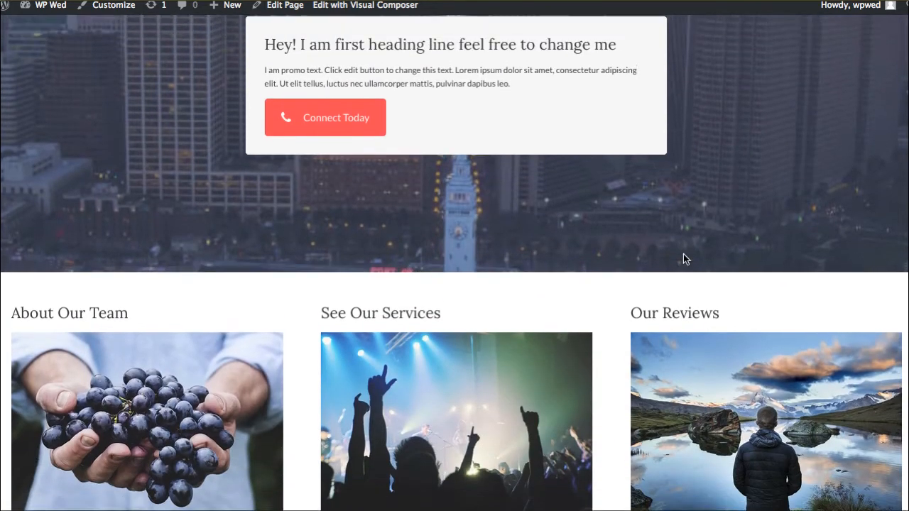
{"action": "scroll", "scroll_direction": "down", "scroll_amount": 3}
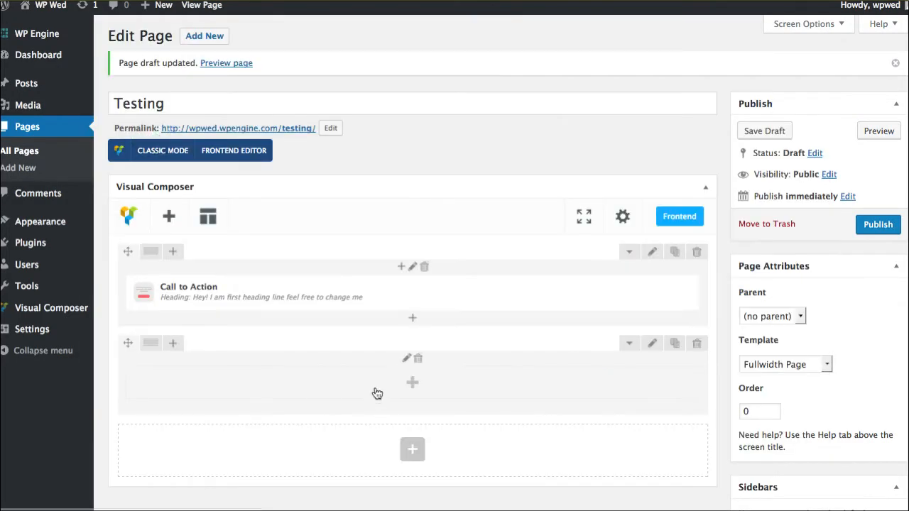
{"action": "mouse_move", "coordinate": [417, 387]}
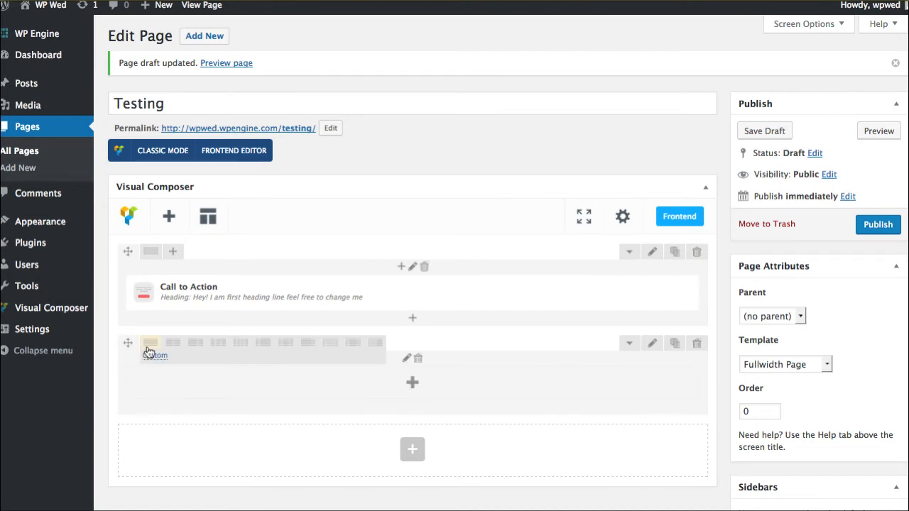
Split the new row into three equal columns (1/3+1/3+1/3).
{"action": "left_click", "coordinate": [220, 345]}
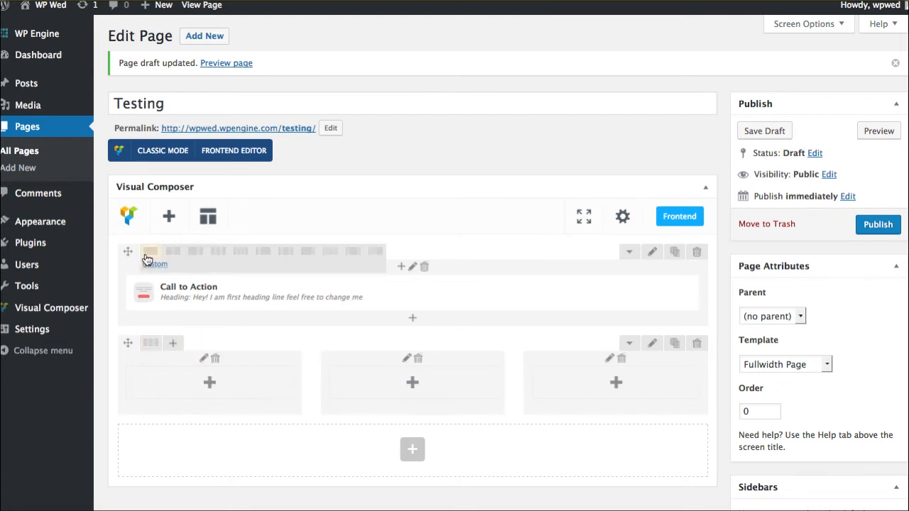
{"action": "mouse_move", "coordinate": [348, 255]}
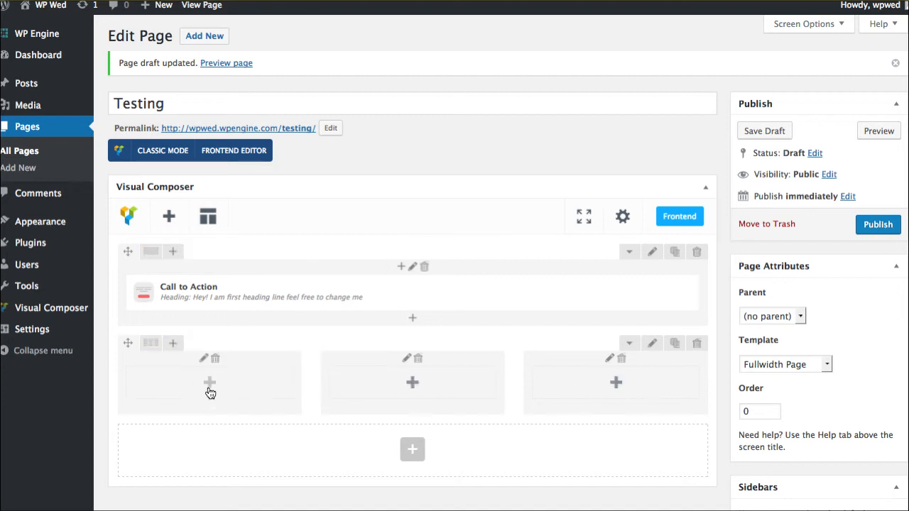
Add a Single Image element showing the grapes photo to the first column.
{"action": "left_click", "coordinate": [209, 383]}
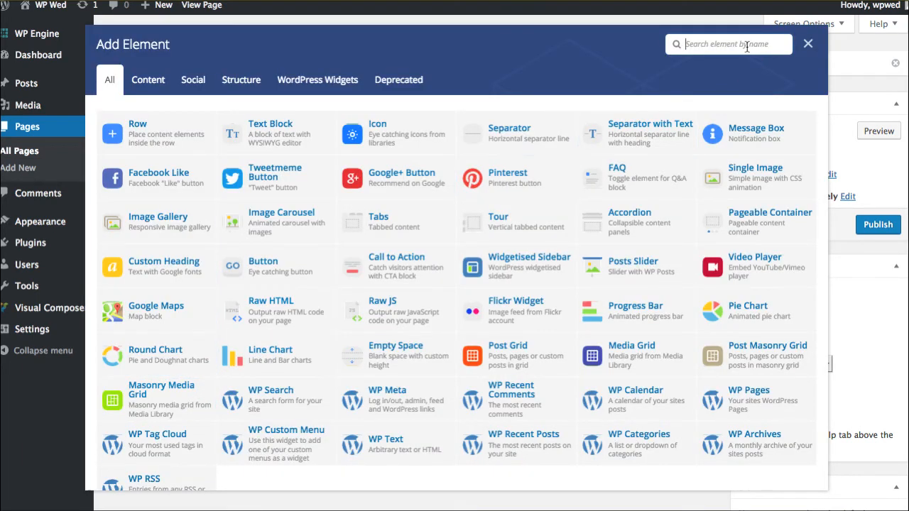
{"action": "left_click", "coordinate": [754, 168]}
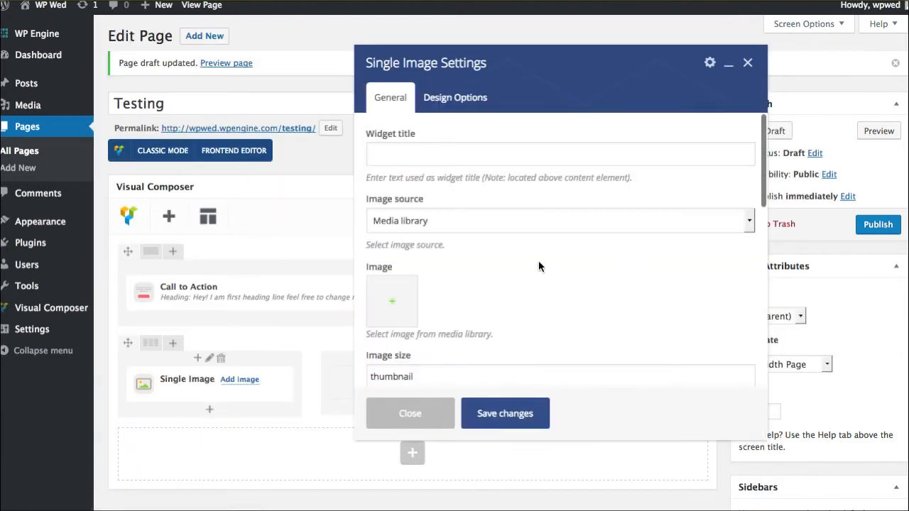
{"action": "left_click", "coordinate": [391, 301]}
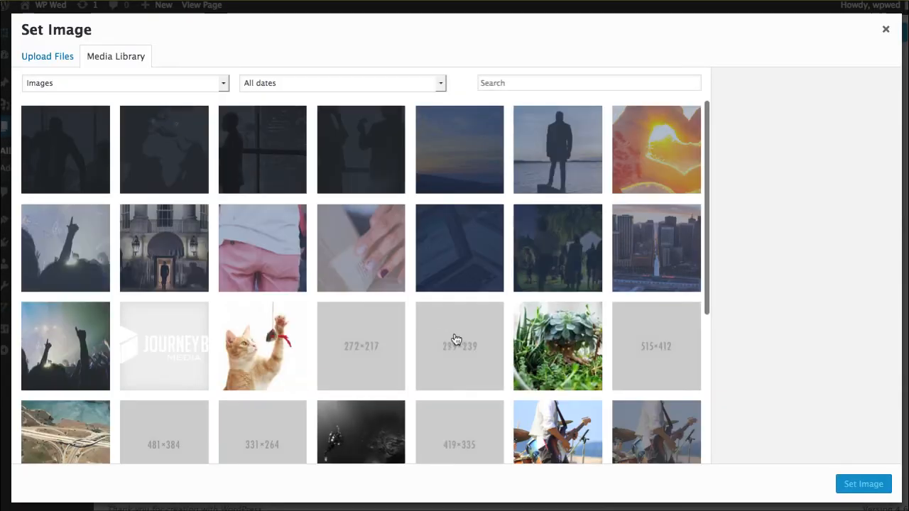
{"action": "scroll", "scroll_direction": "down", "scroll_amount": 3}
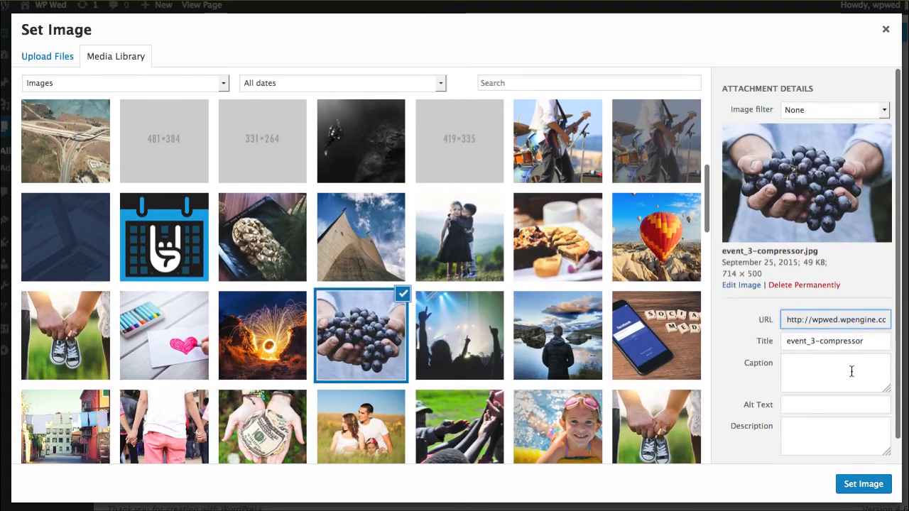
{"action": "left_click", "coordinate": [863, 484]}
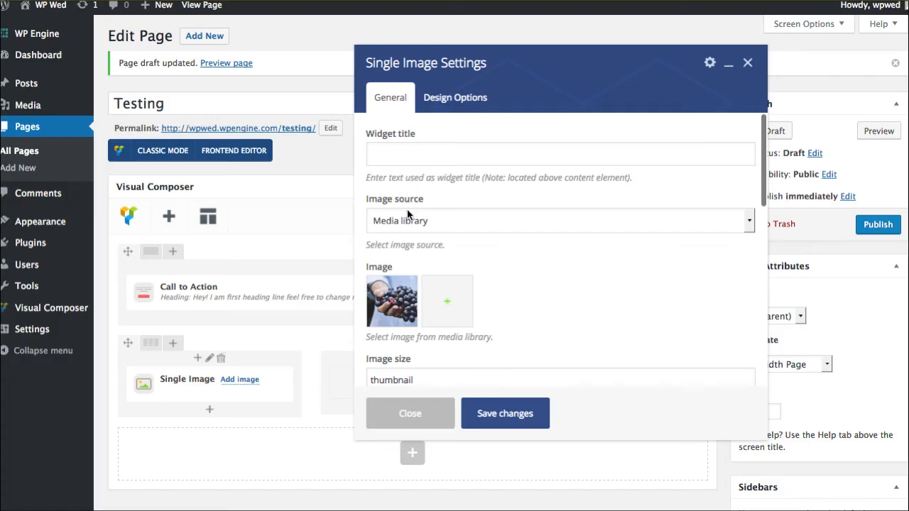
Enter a 'Meet The' title for the image.
{"action": "left_click", "coordinate": [560, 153]}
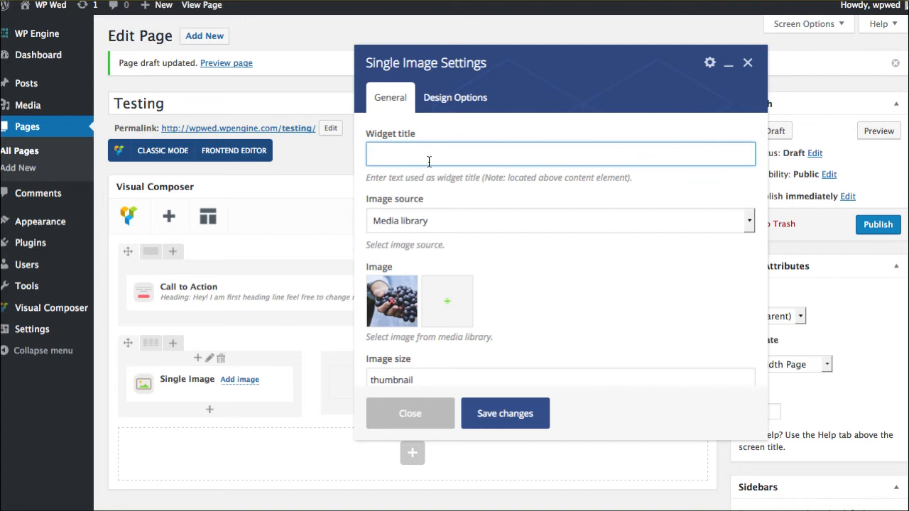
{"action": "type", "text": "Meet The"}
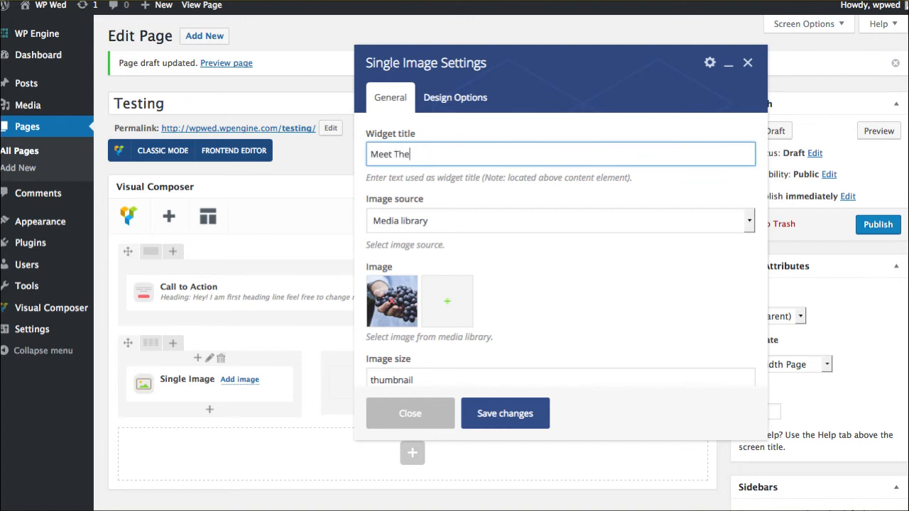
{"action": "scroll", "scroll_direction": "down", "scroll_amount": 3}
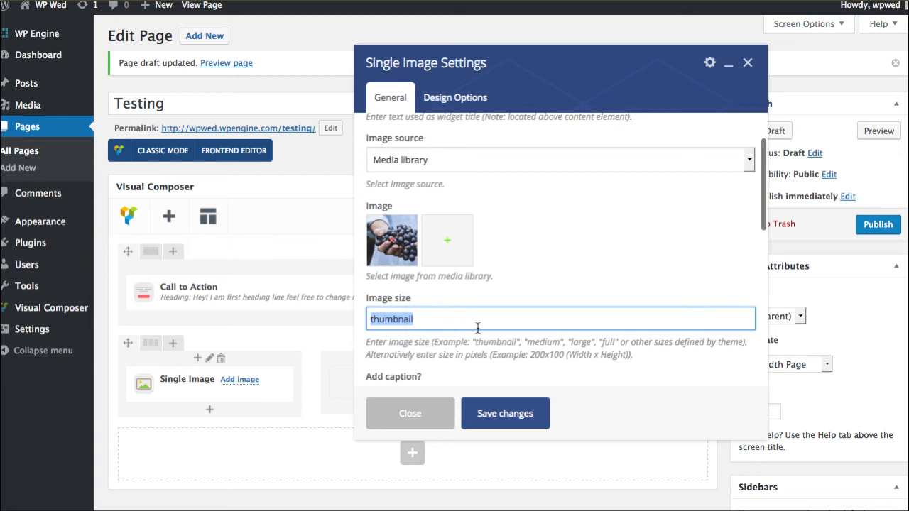
{"action": "type", "text": "f"}
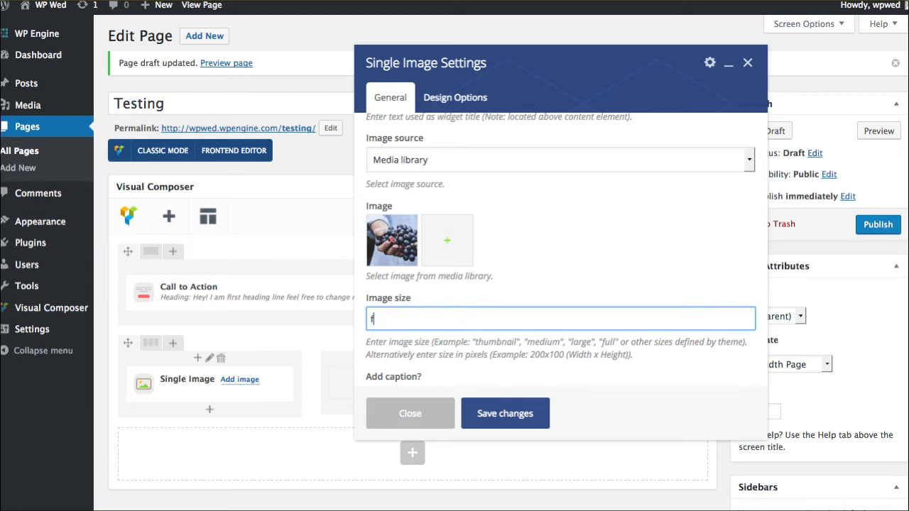
{"action": "type", "text": "ull"}
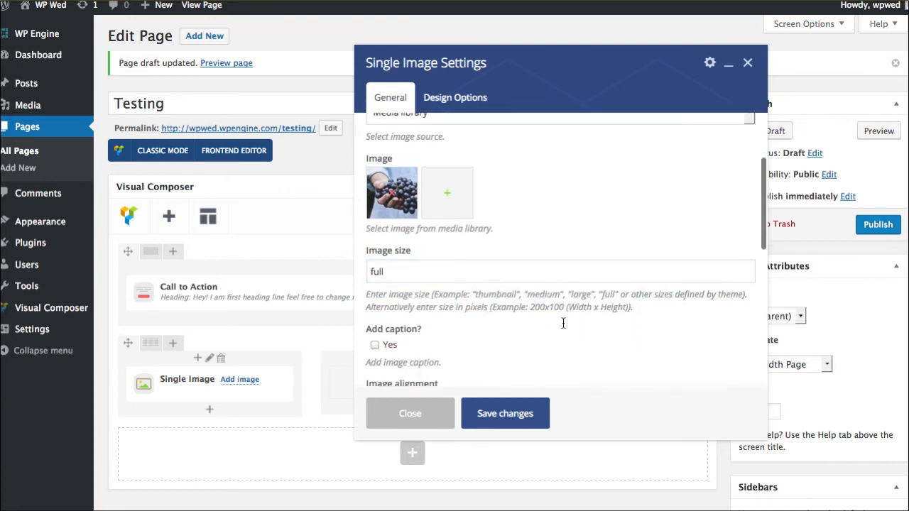
Center the image and make clicking it open the custom link /our-team/.
{"action": "left_click", "coordinate": [557, 325]}
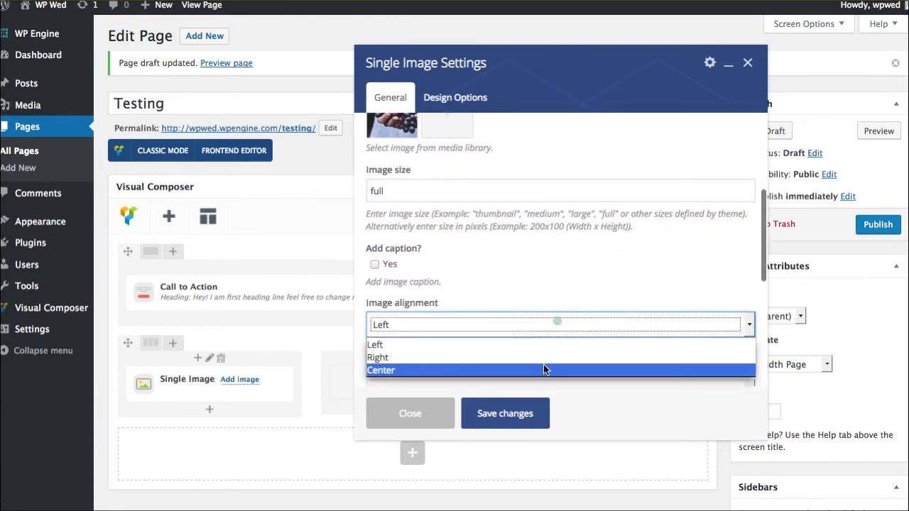
{"action": "left_click", "coordinate": [381, 370]}
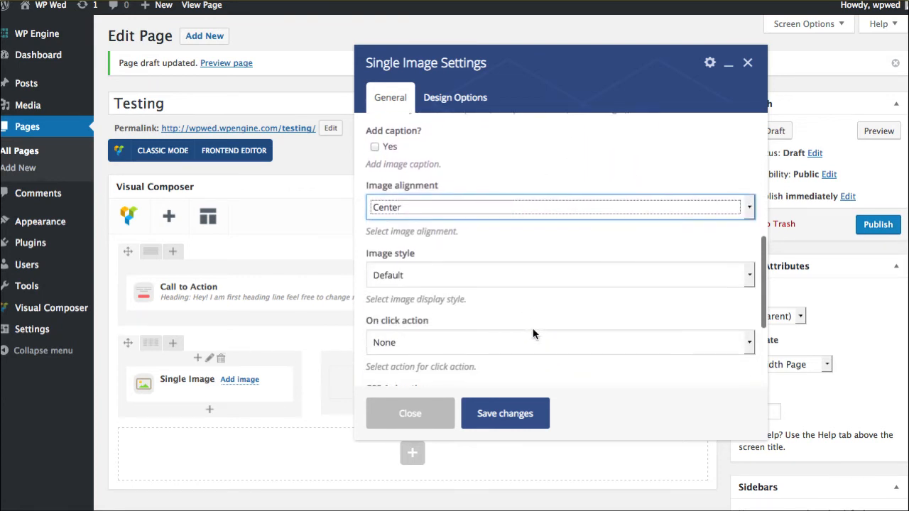
{"action": "left_click", "coordinate": [559, 301]}
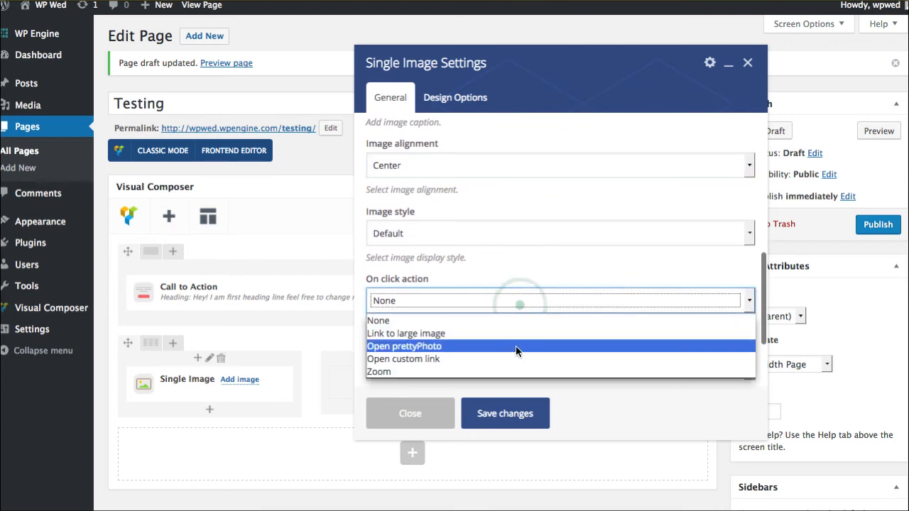
{"action": "left_click", "coordinate": [402, 358]}
{"action": "type", "text": "/"}
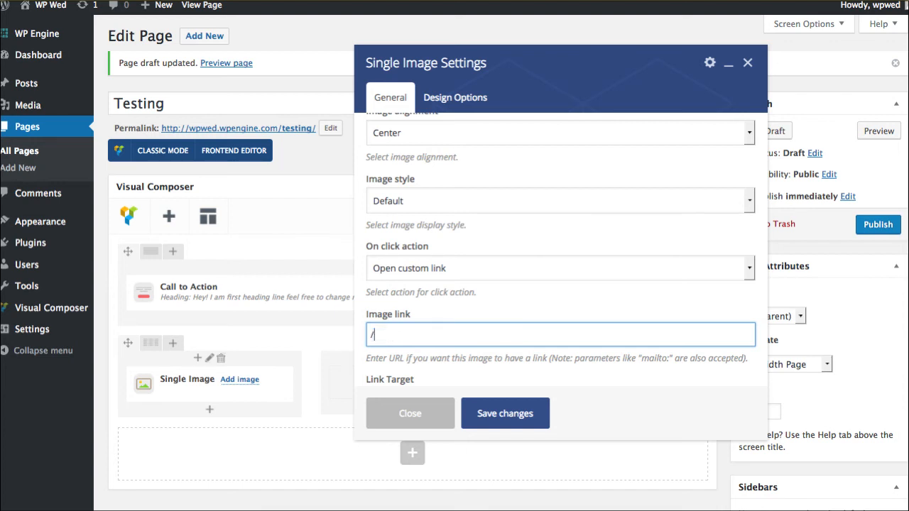
{"action": "type", "text": "our-team/"}
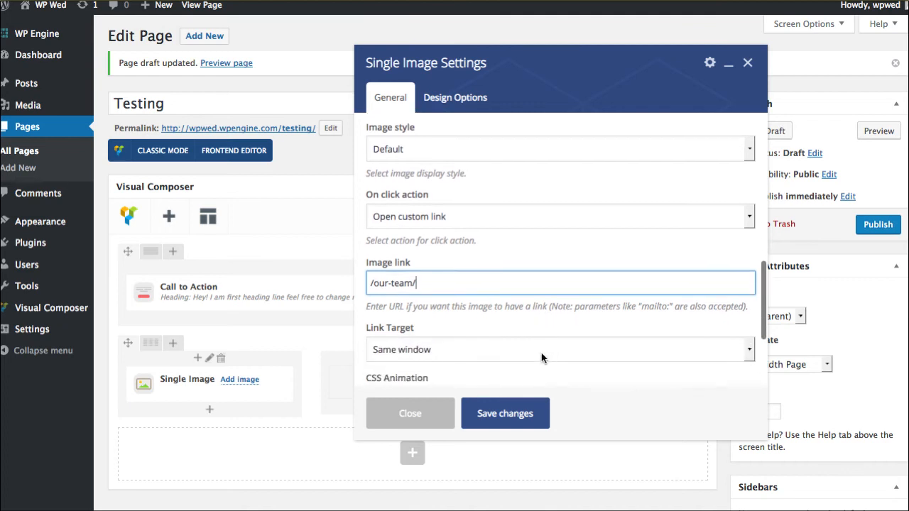
{"action": "scroll", "scroll_direction": "down", "scroll_amount": 3}
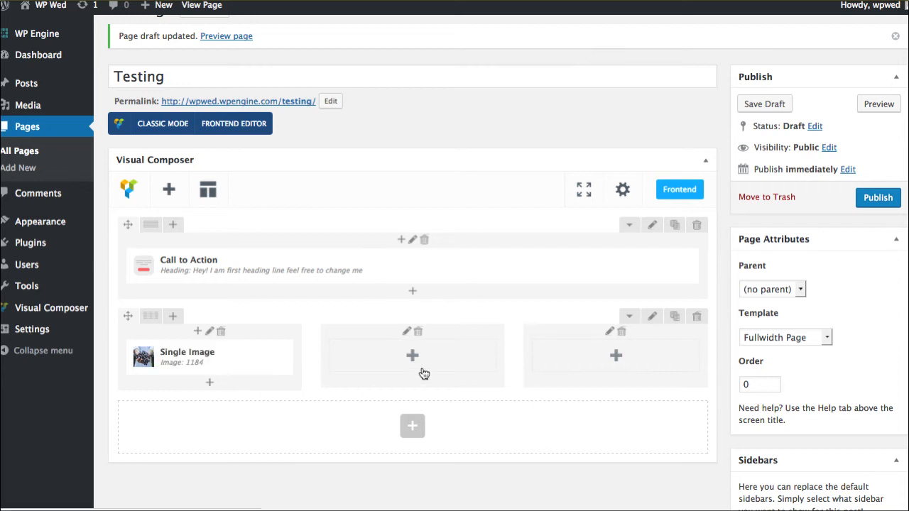
{"action": "mouse_move", "coordinate": [209, 357]}
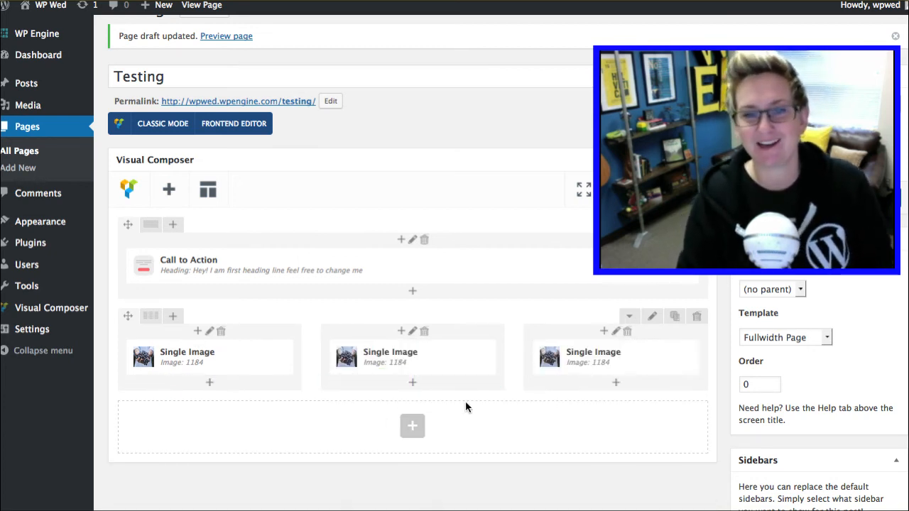
{"action": "mouse_move", "coordinate": [401, 357]}
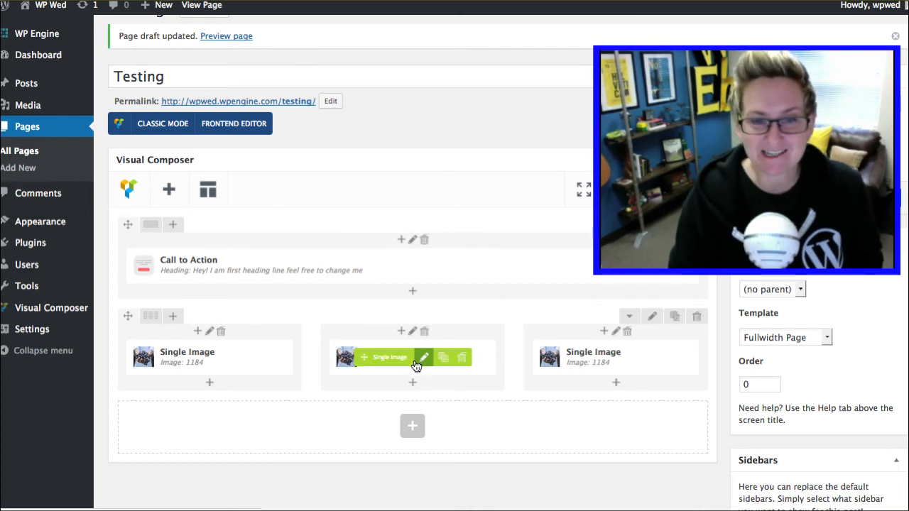
Replace the middle column's grapes photo with the concert crowd photo.
{"action": "left_click", "coordinate": [424, 357]}
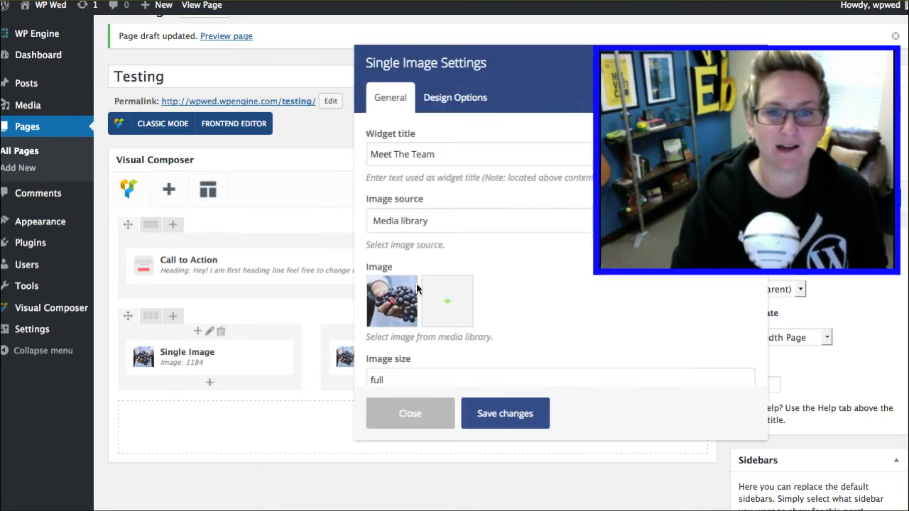
{"action": "left_click", "coordinate": [391, 302]}
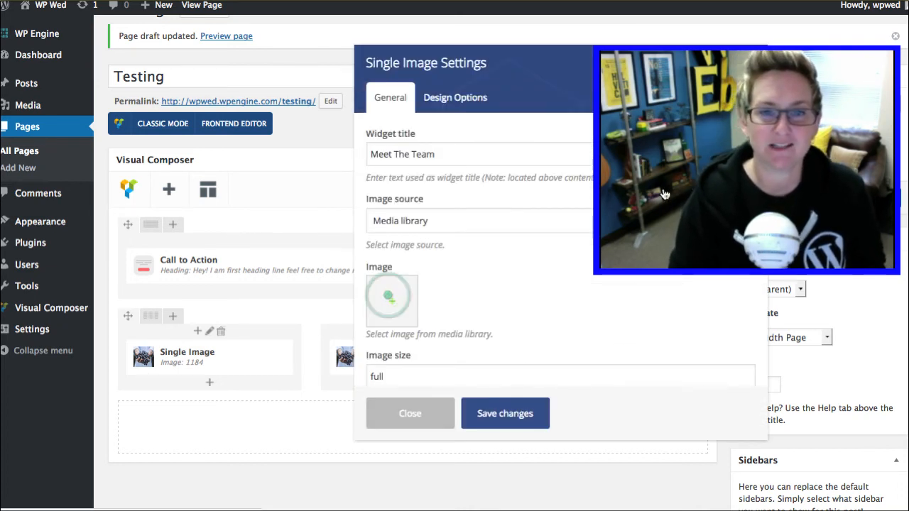
{"action": "left_click", "coordinate": [390, 299]}
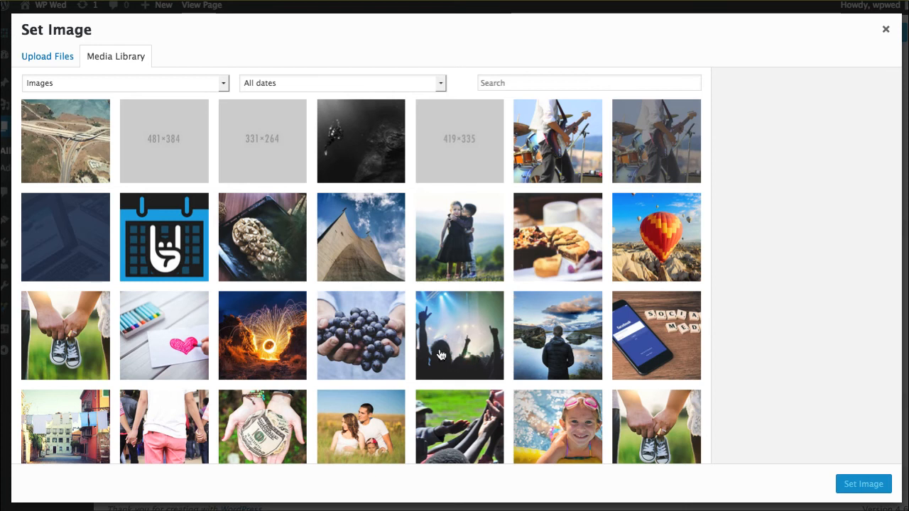
{"action": "left_click", "coordinate": [459, 335]}
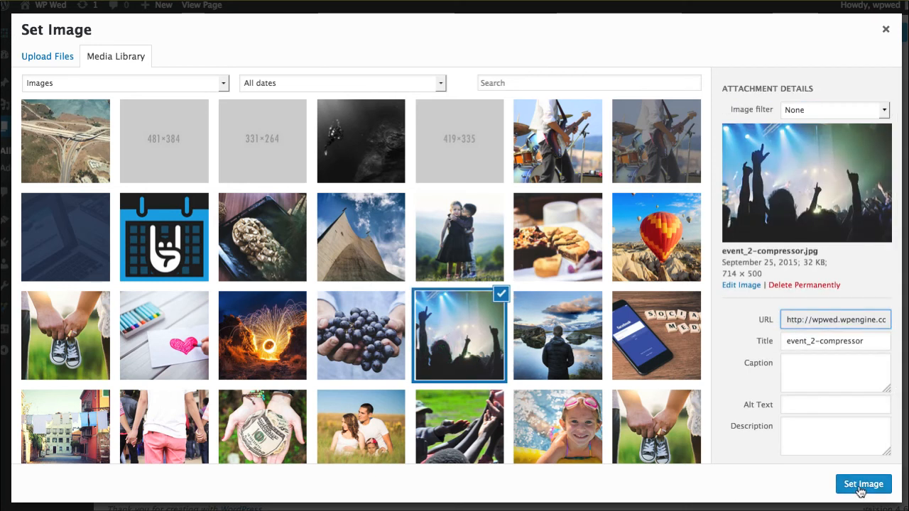
{"action": "left_click", "coordinate": [863, 484]}
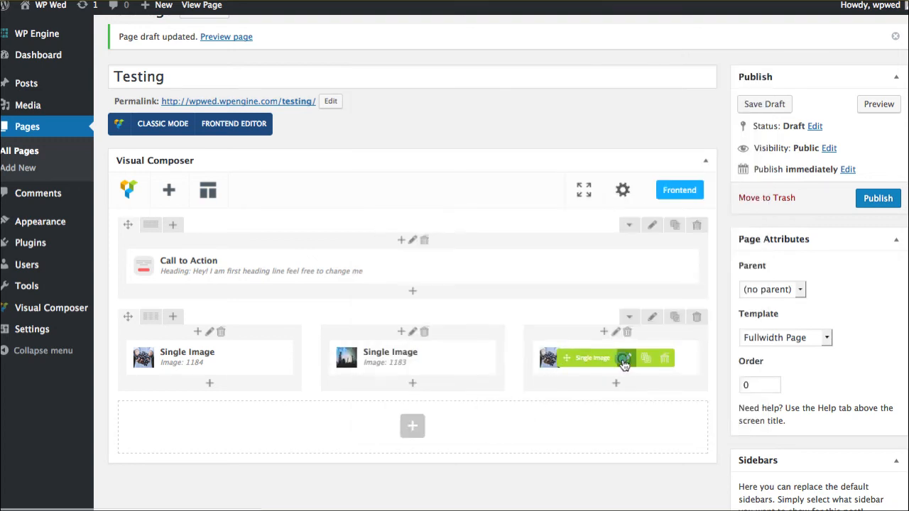
Pick the lakeside photo for the right column's image.
{"action": "left_click", "coordinate": [614, 358]}
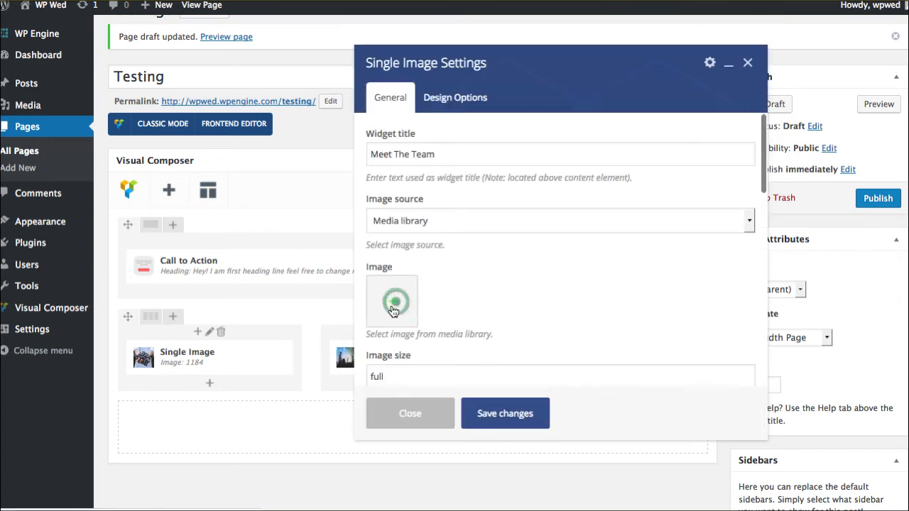
{"action": "left_click", "coordinate": [392, 301]}
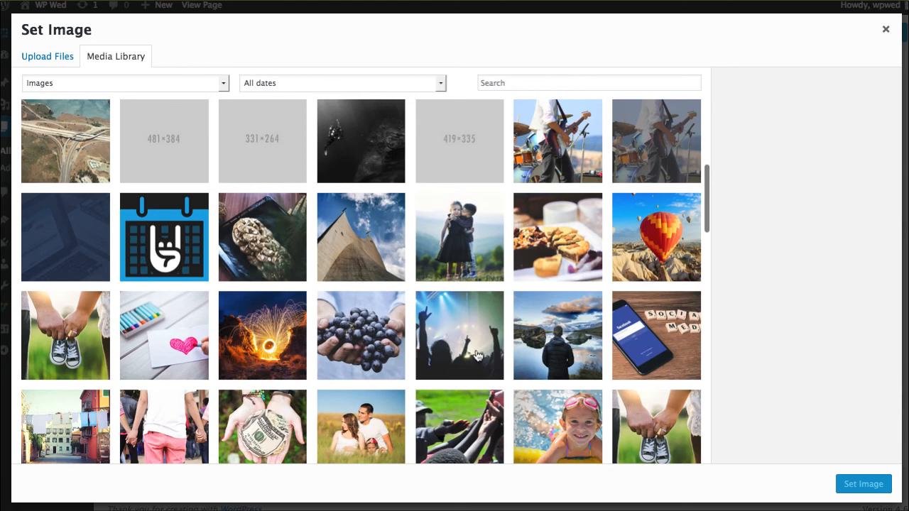
{"action": "left_click", "coordinate": [459, 335]}
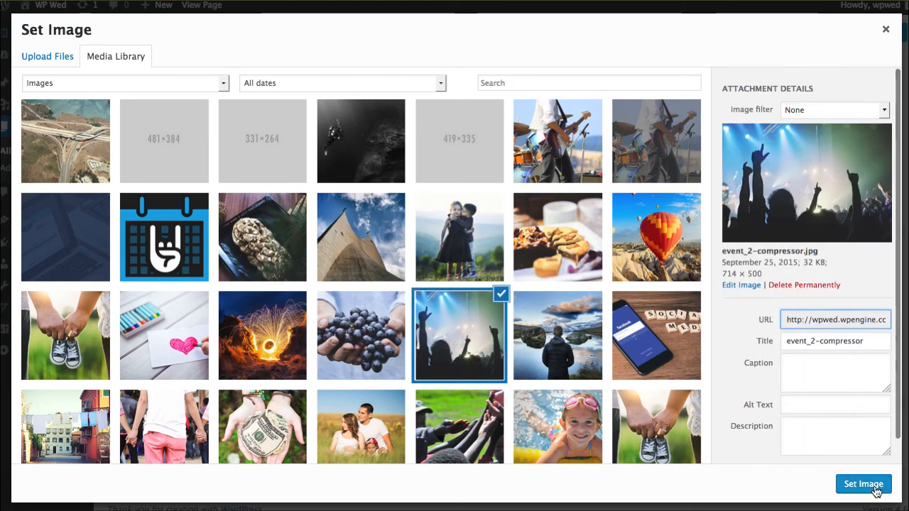
{"action": "left_click", "coordinate": [864, 483]}
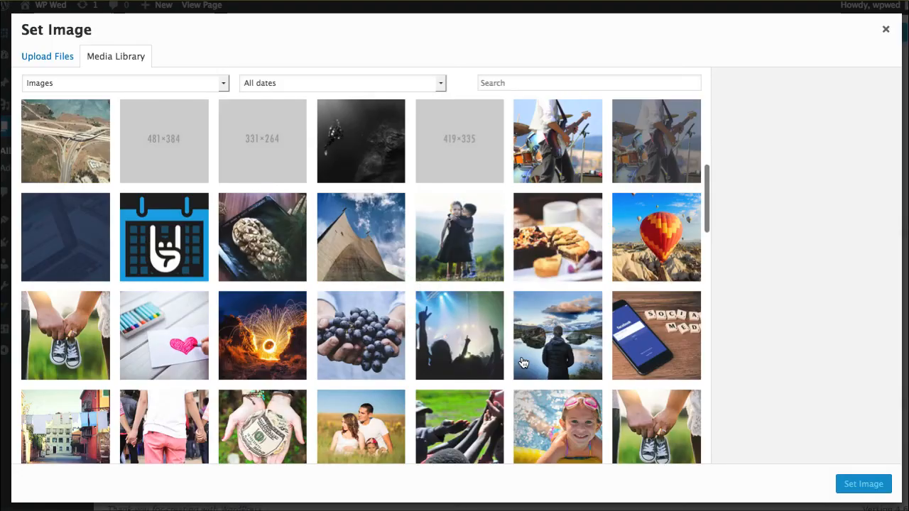
{"action": "mouse_move", "coordinate": [482, 374]}
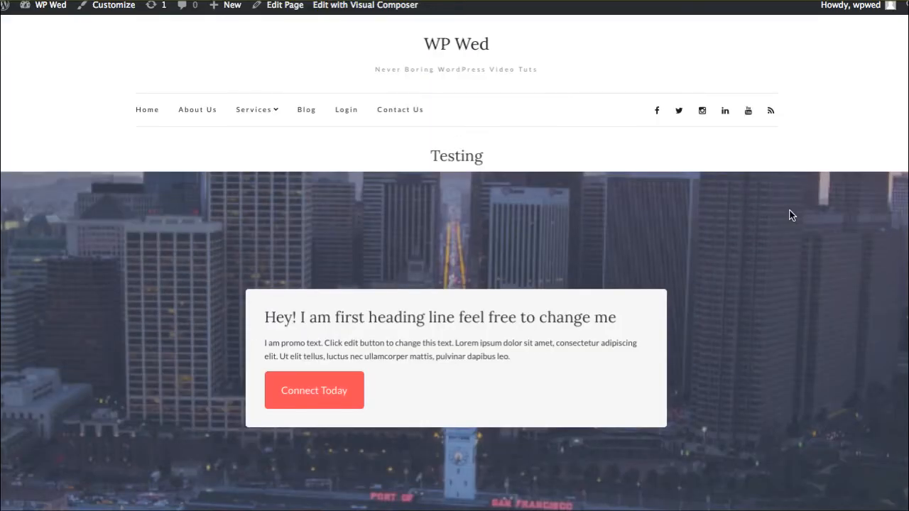
Scroll through the preview showing the three captioned photo columns.
{"action": "scroll", "scroll_direction": "down", "scroll_amount": 3}
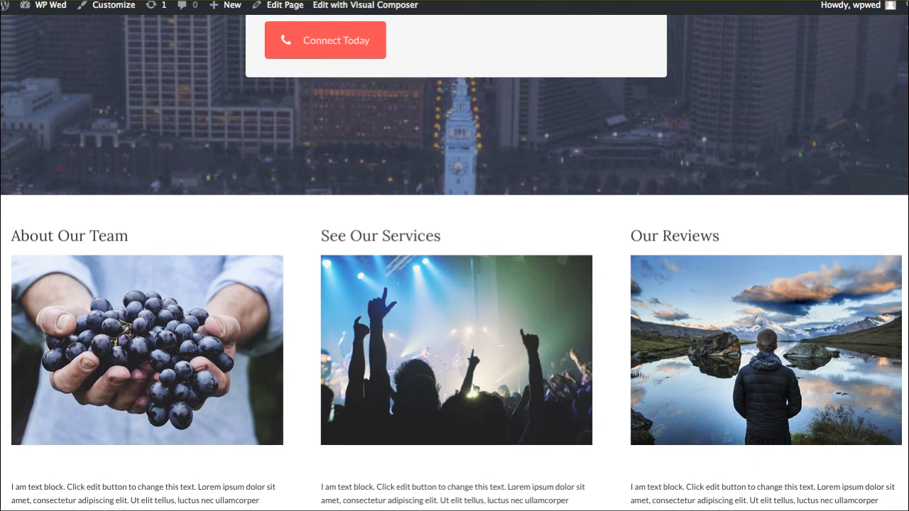
{"action": "scroll", "scroll_direction": "down", "scroll_amount": 3}
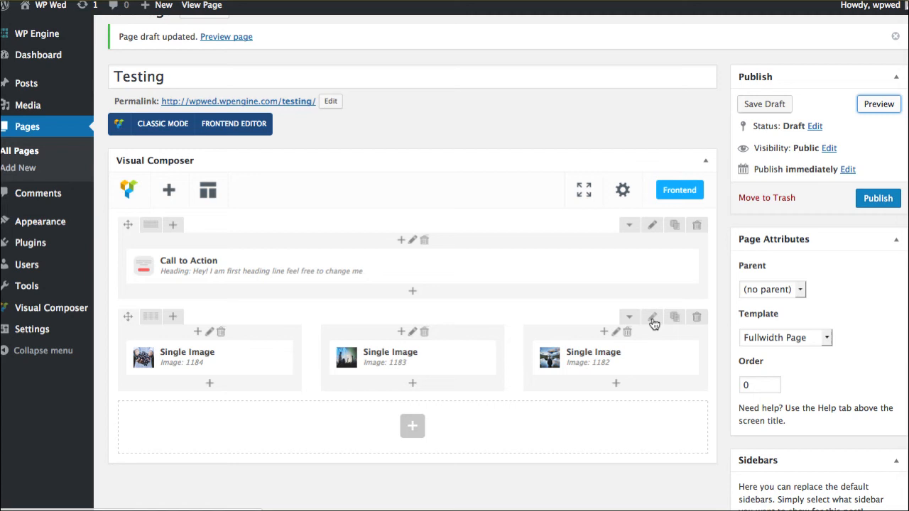
Set the image row to Stretch row and content, save, and preview the page.
{"action": "left_click", "coordinate": [652, 316]}
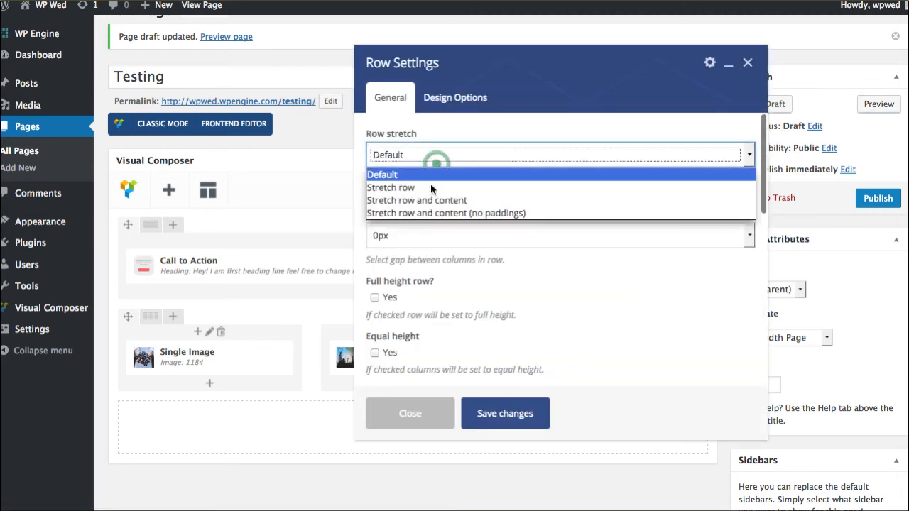
{"action": "left_click", "coordinate": [417, 200]}
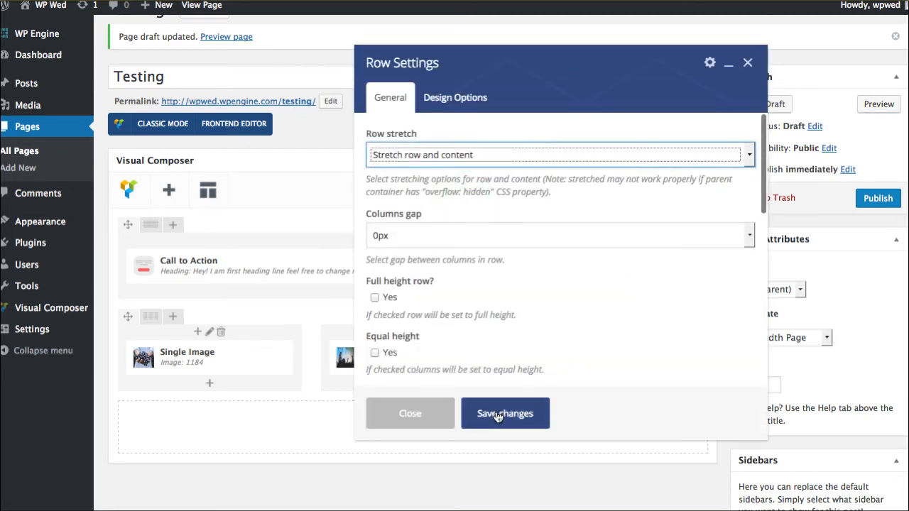
{"action": "left_click", "coordinate": [505, 413]}
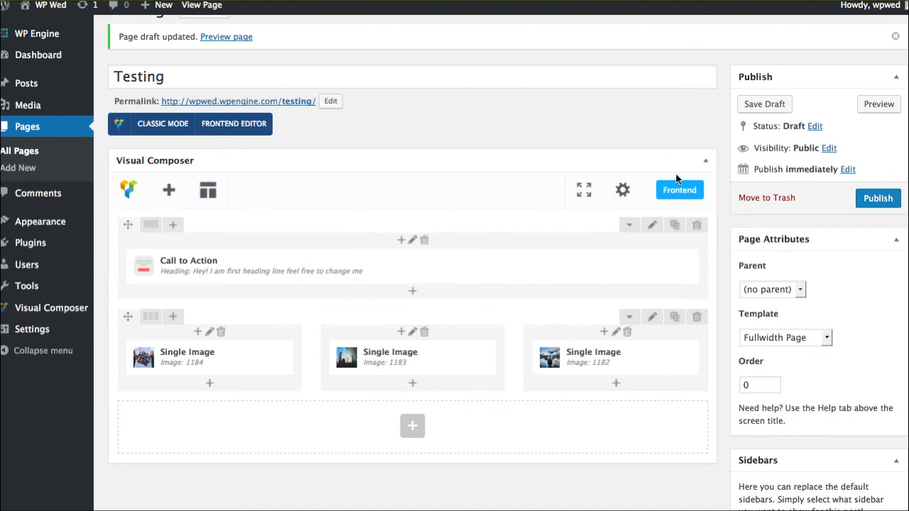
{"action": "left_click", "coordinate": [679, 190]}
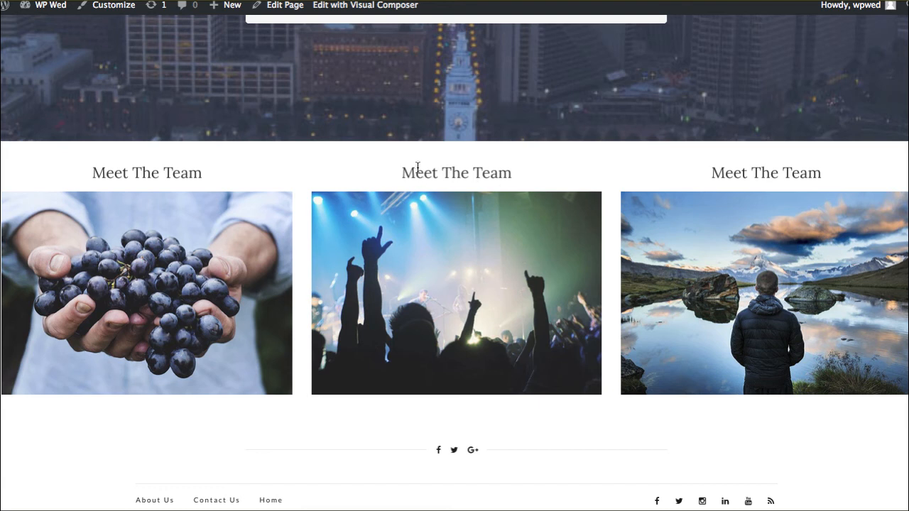
{"action": "mouse_move", "coordinate": [443, 335]}
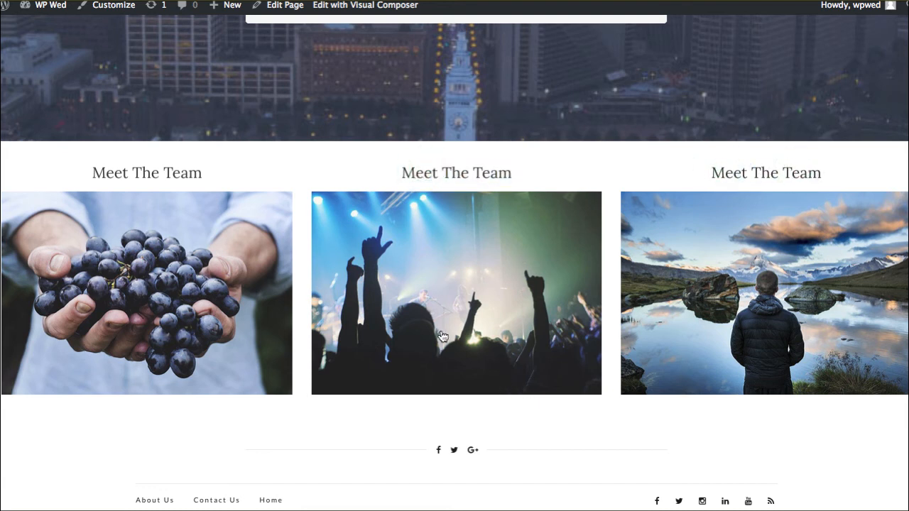
{"action": "scroll", "scroll_direction": "down", "scroll_amount": 3}
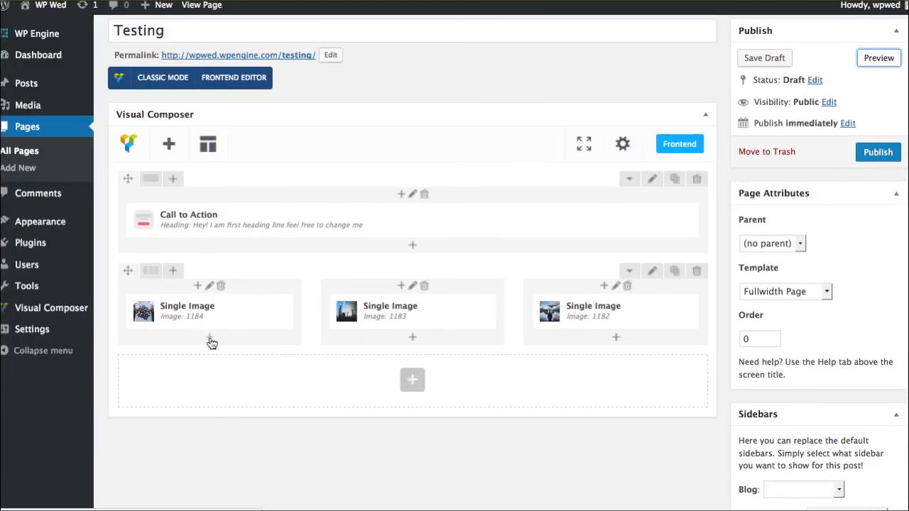
Add a placeholder Text Block under the first column's image.
{"action": "left_click", "coordinate": [211, 338]}
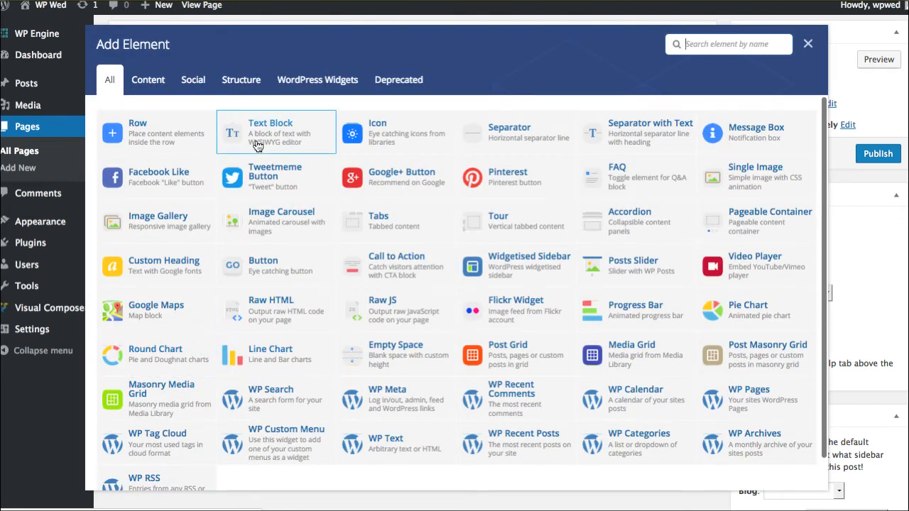
{"action": "left_click", "coordinate": [277, 132]}
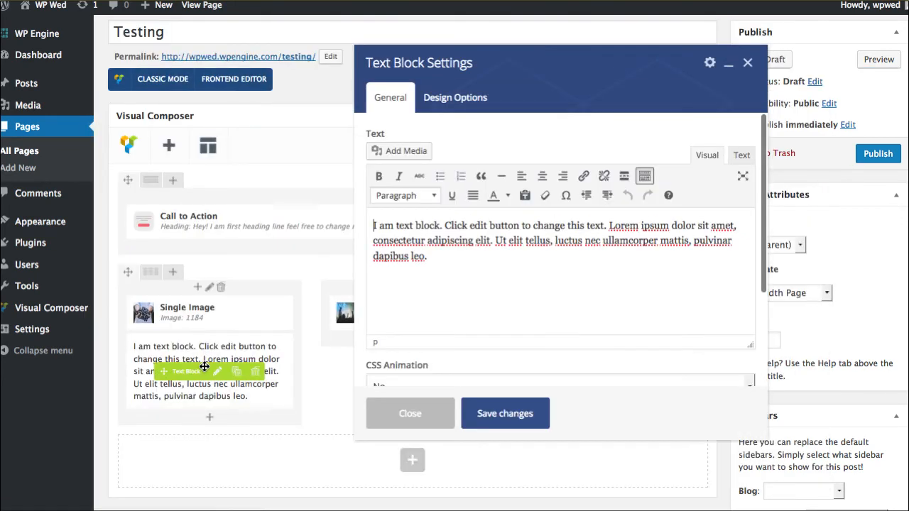
{"action": "left_click", "coordinate": [505, 413]}
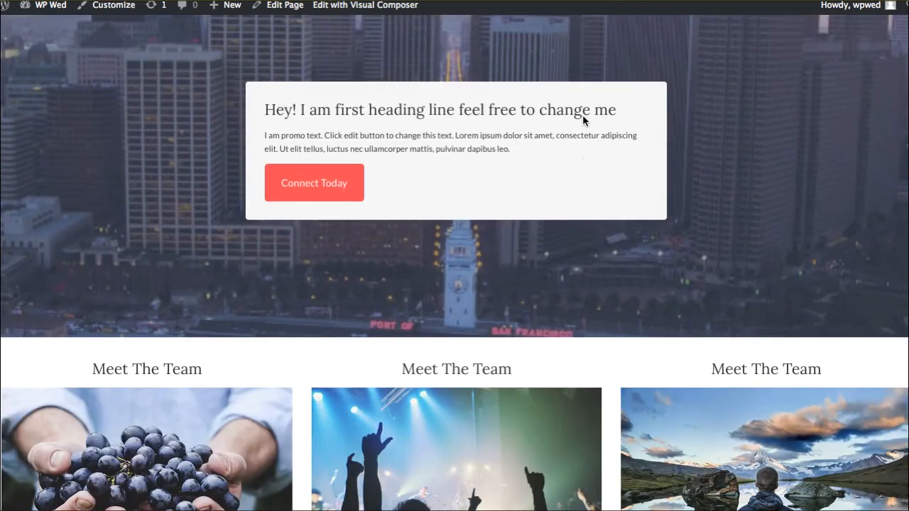
{"action": "scroll", "scroll_direction": "down", "scroll_amount": 3}
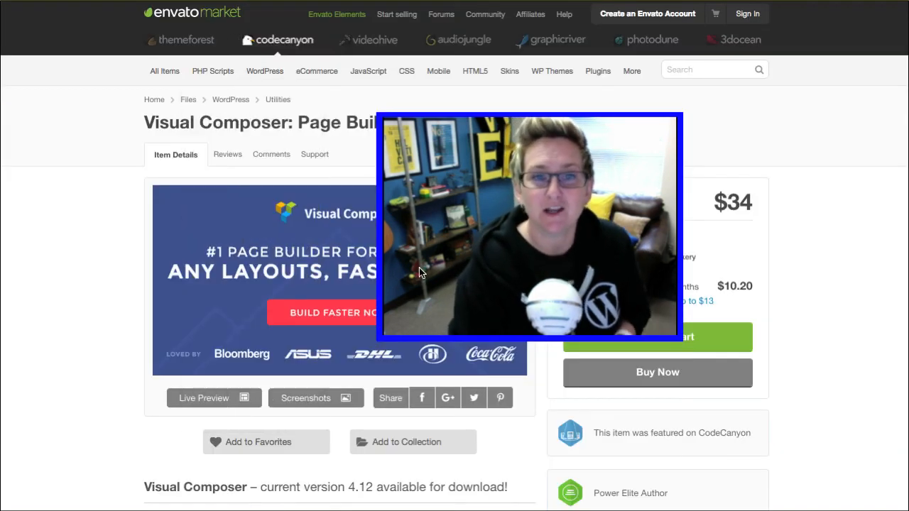
View the Visual Composer item's Support tab and what support includes.
{"action": "left_click", "coordinate": [314, 154]}
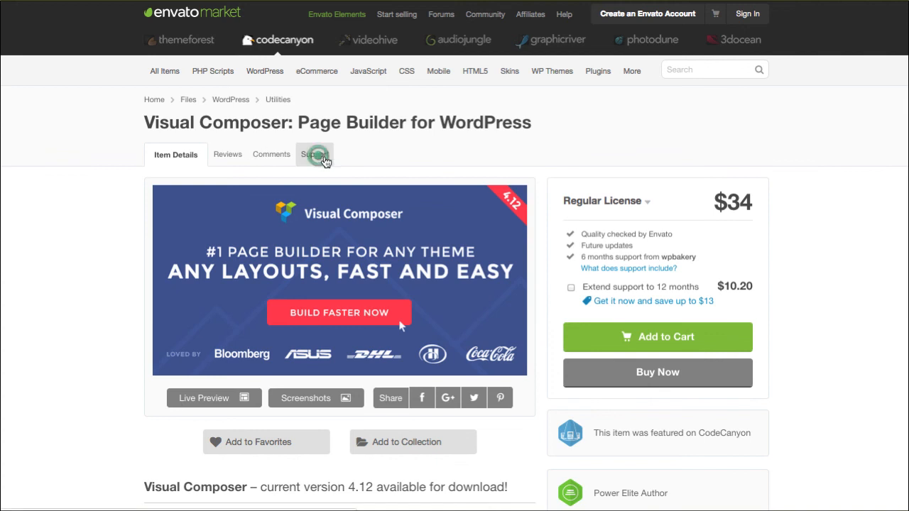
{"action": "left_click", "coordinate": [314, 155]}
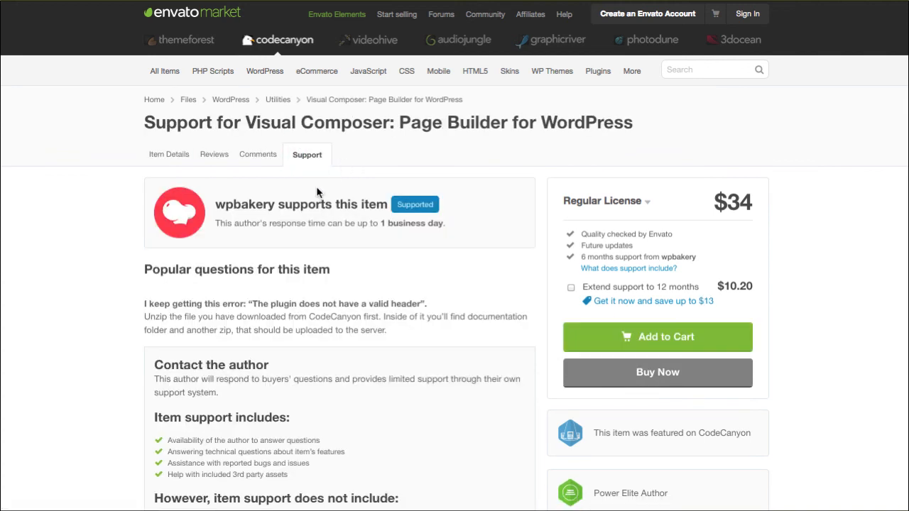
{"action": "scroll", "scroll_direction": "down", "scroll_amount": 3}
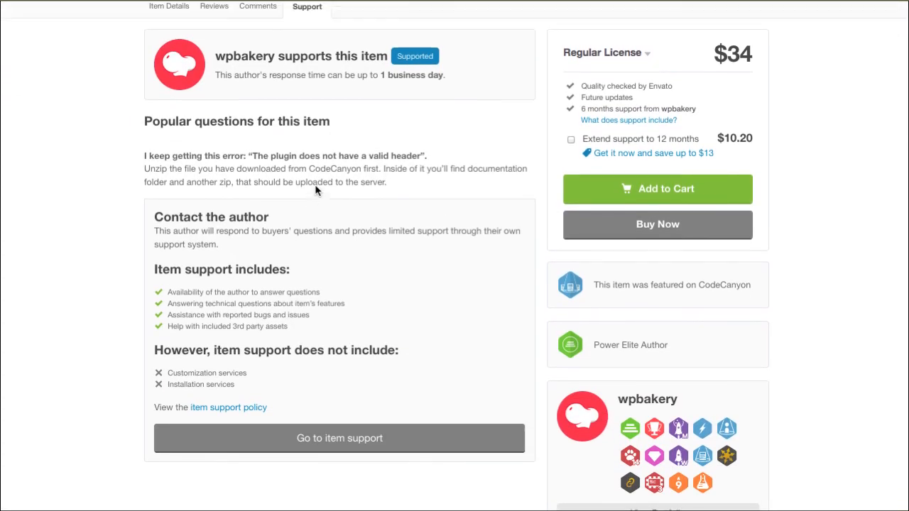